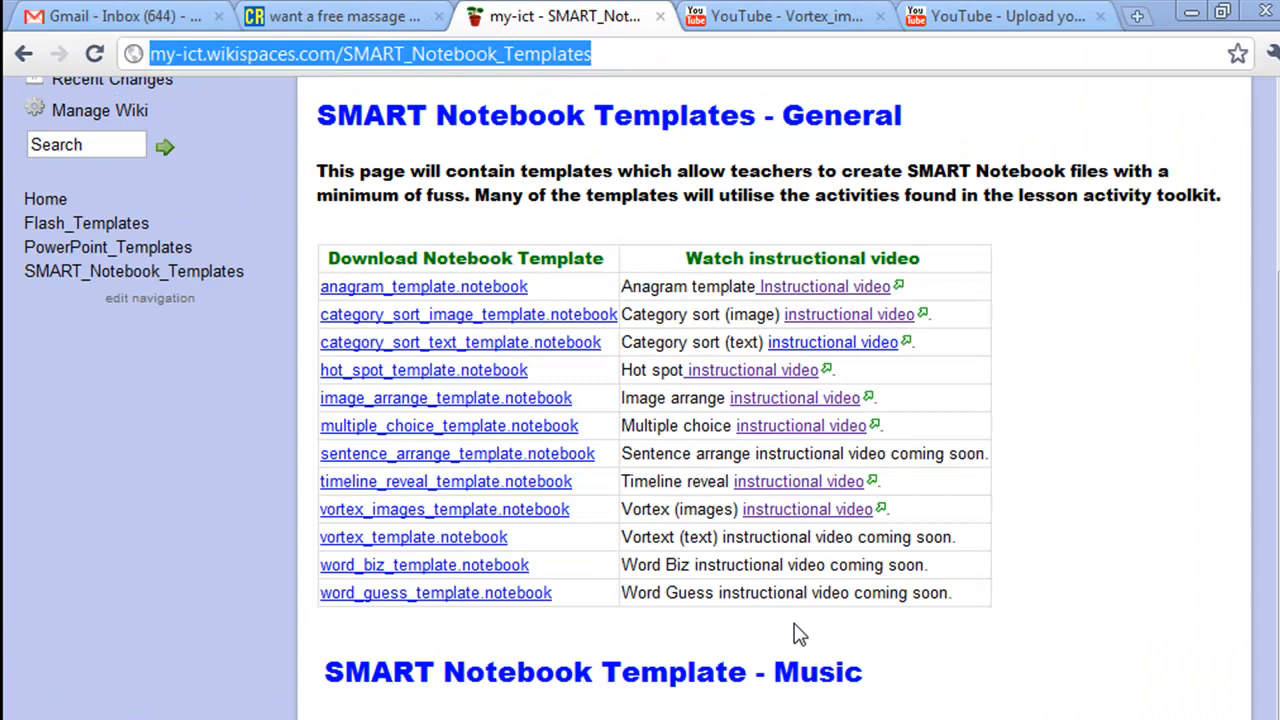
mouse_move(688, 624)
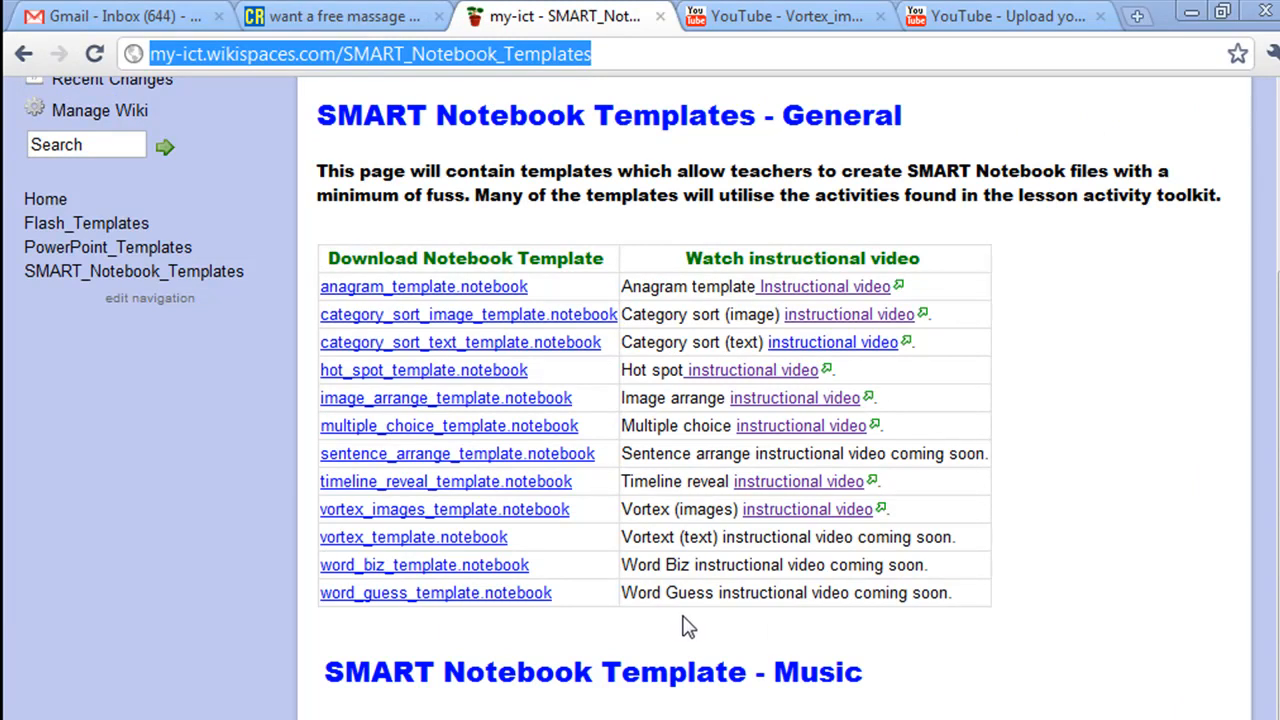
mouse_move(500, 616)
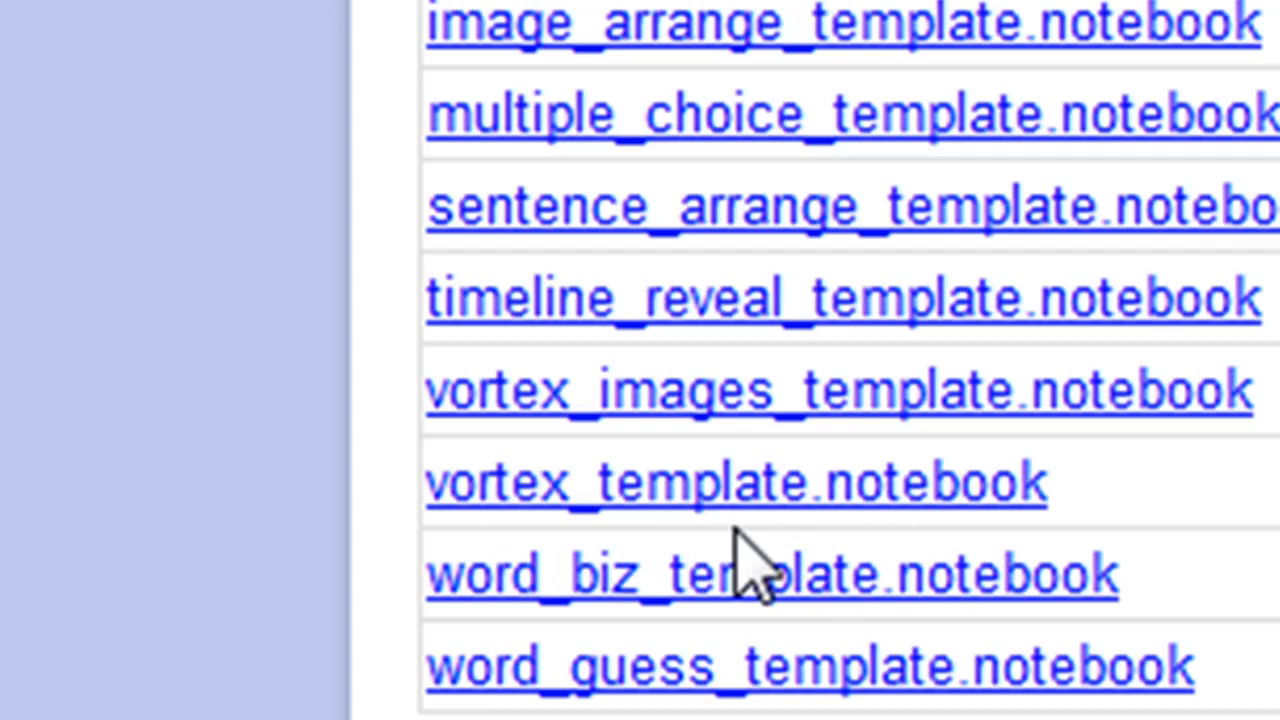
mouse_move(690, 560)
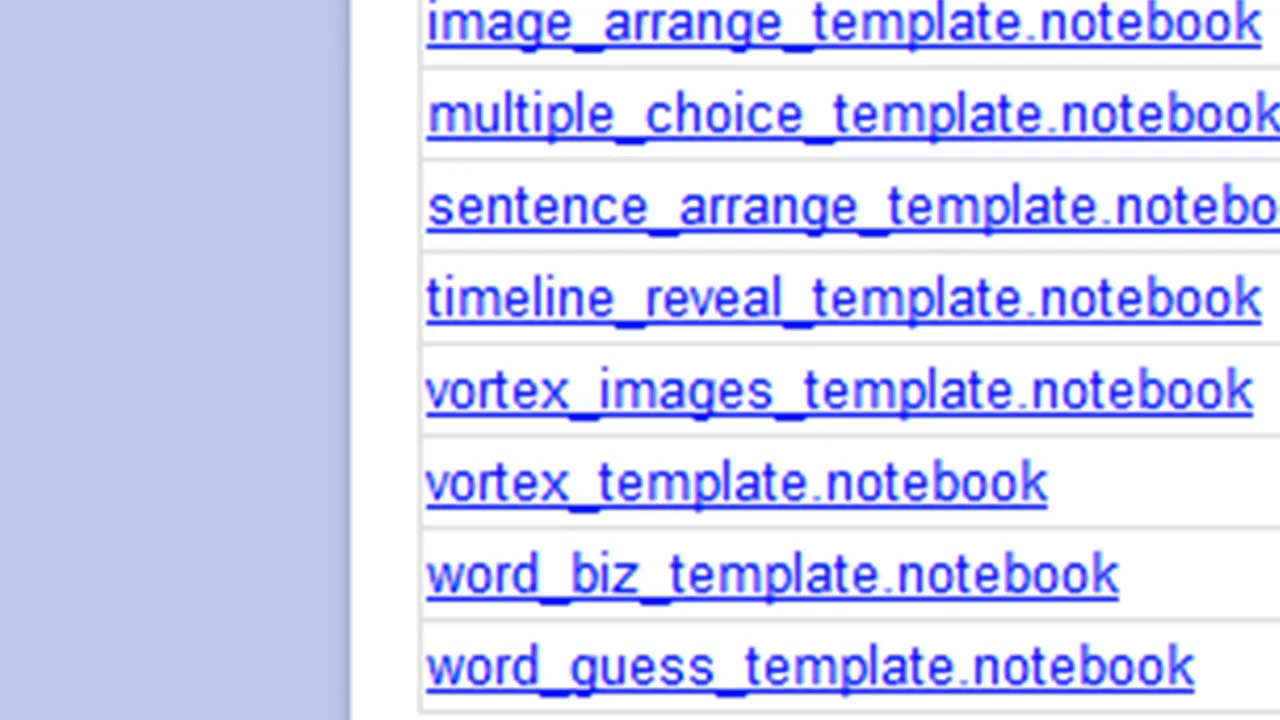
View the template's title page placeholders, then go to the vortex activity page.
left_click(736, 480)
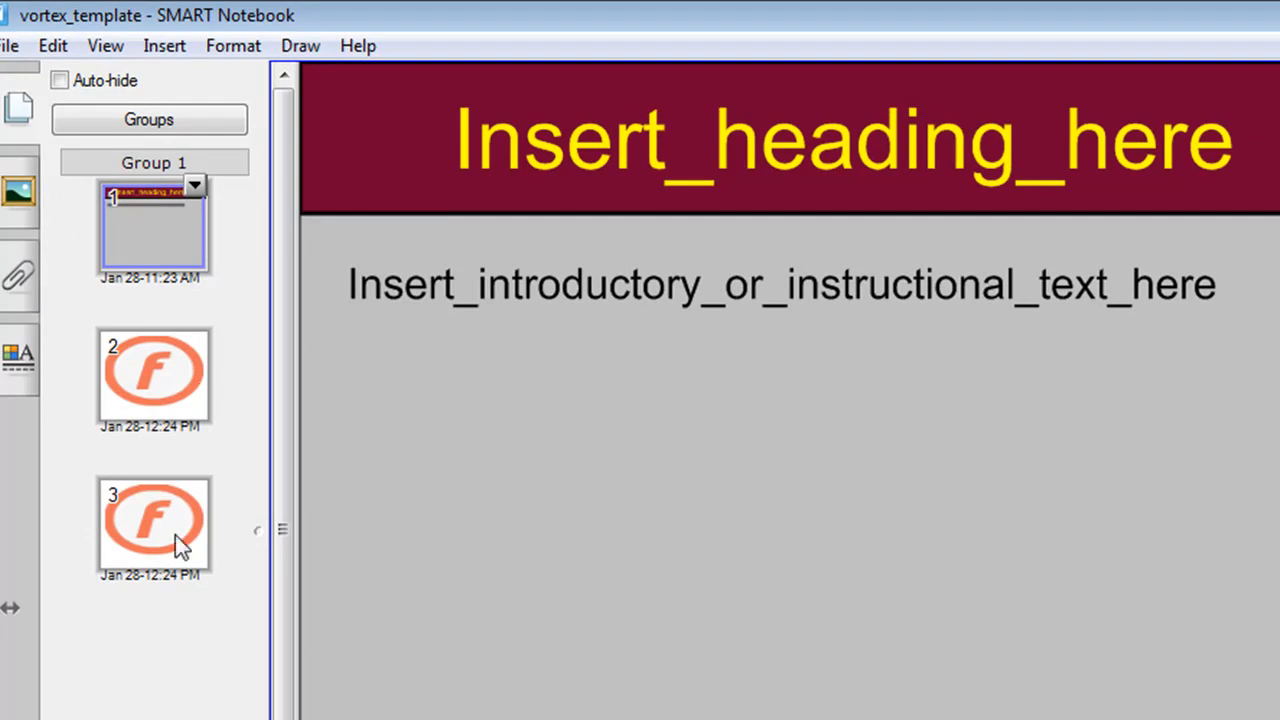
mouse_move(180, 414)
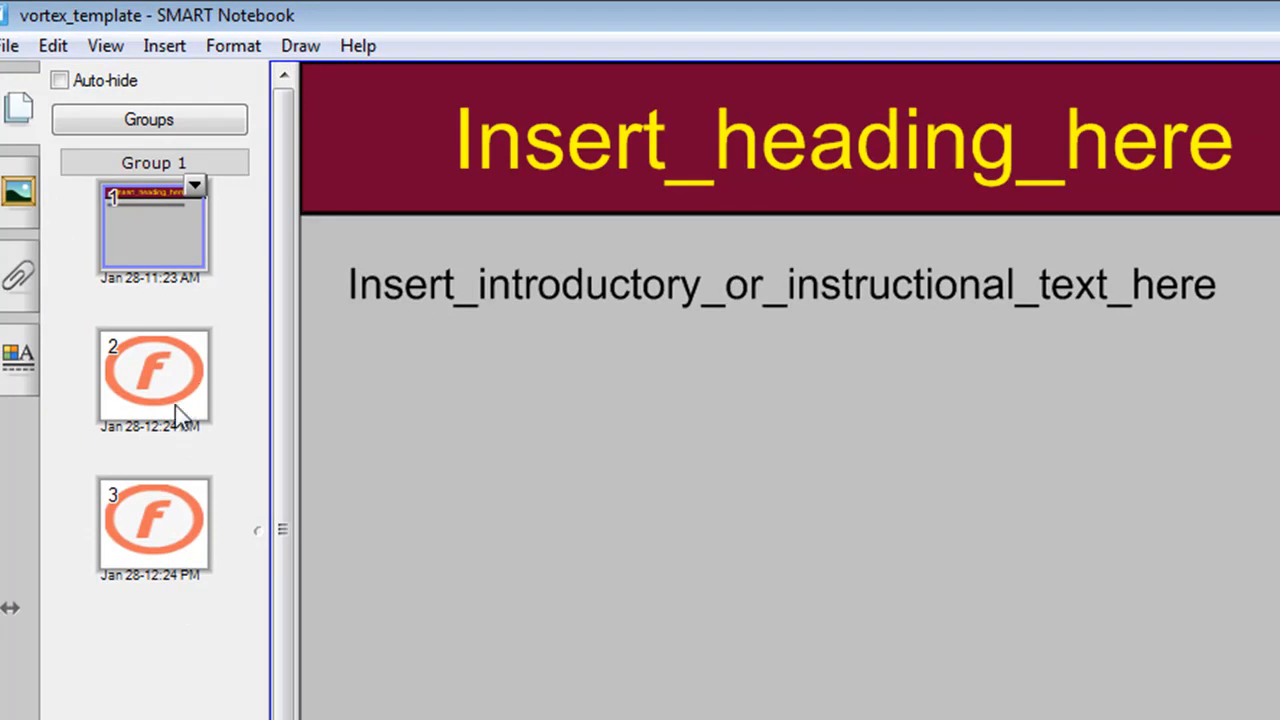
mouse_move(662, 158)
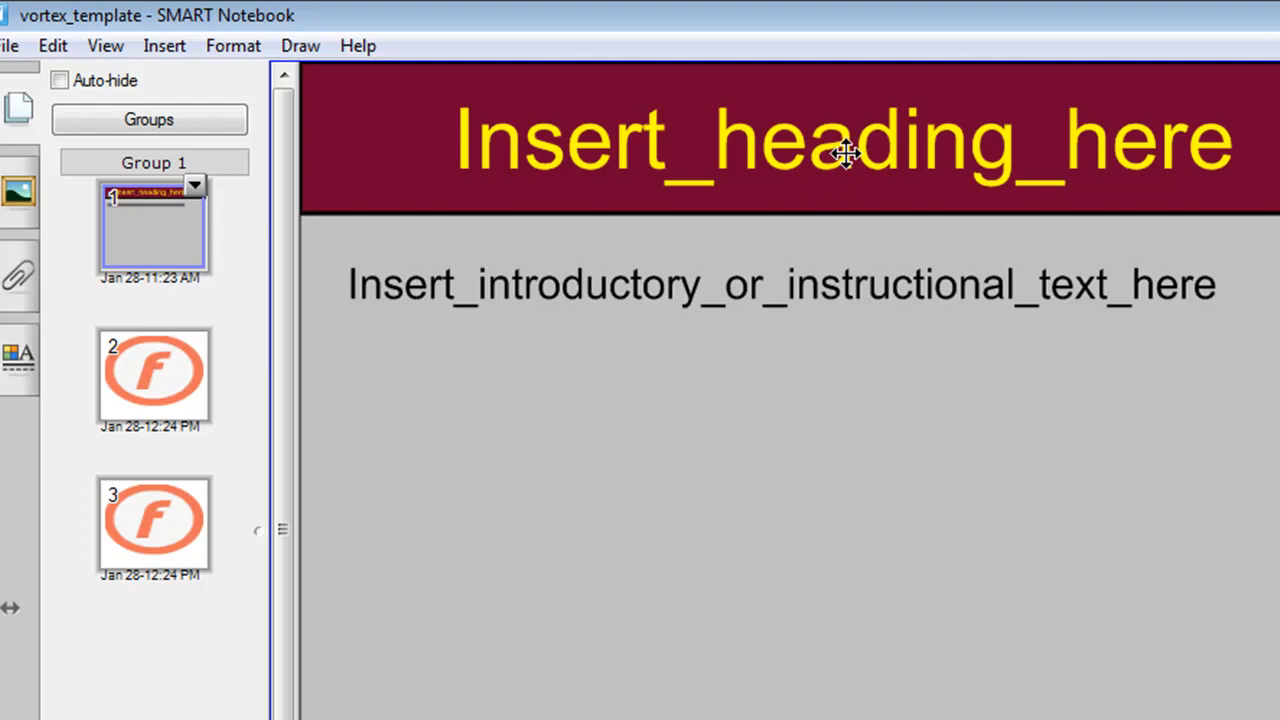
double_click(844, 140)
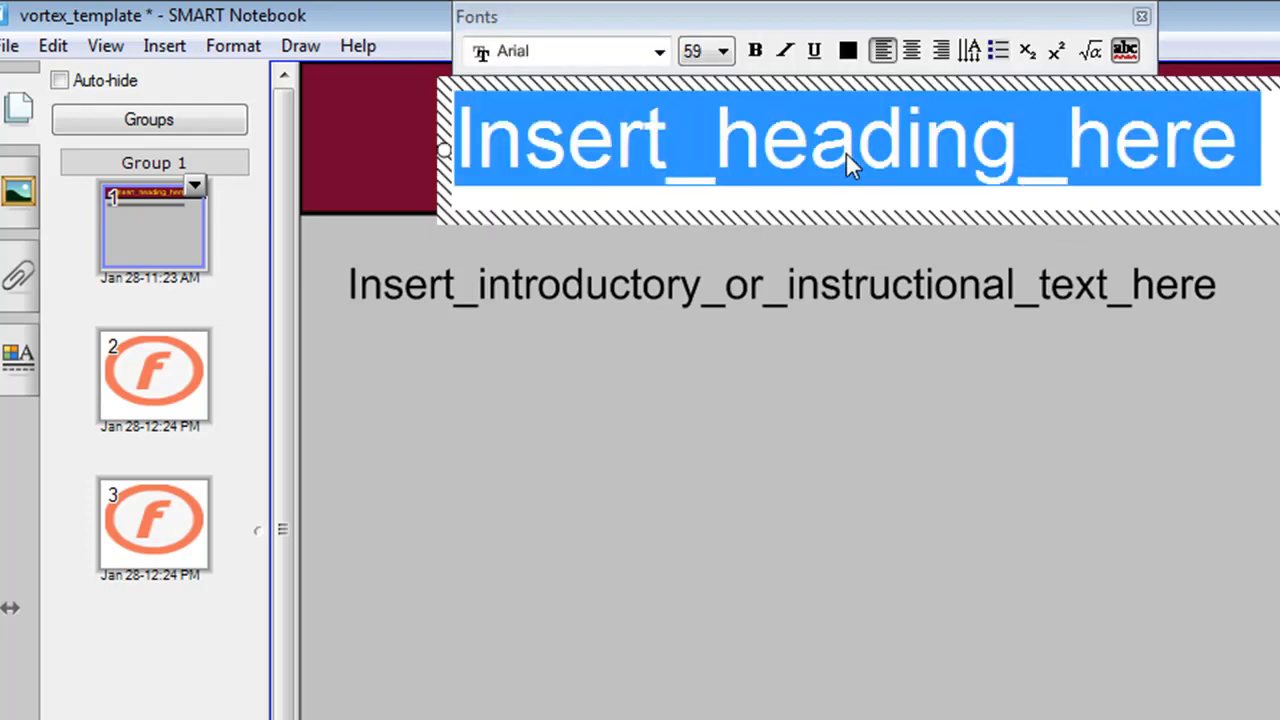
mouse_move(750, 284)
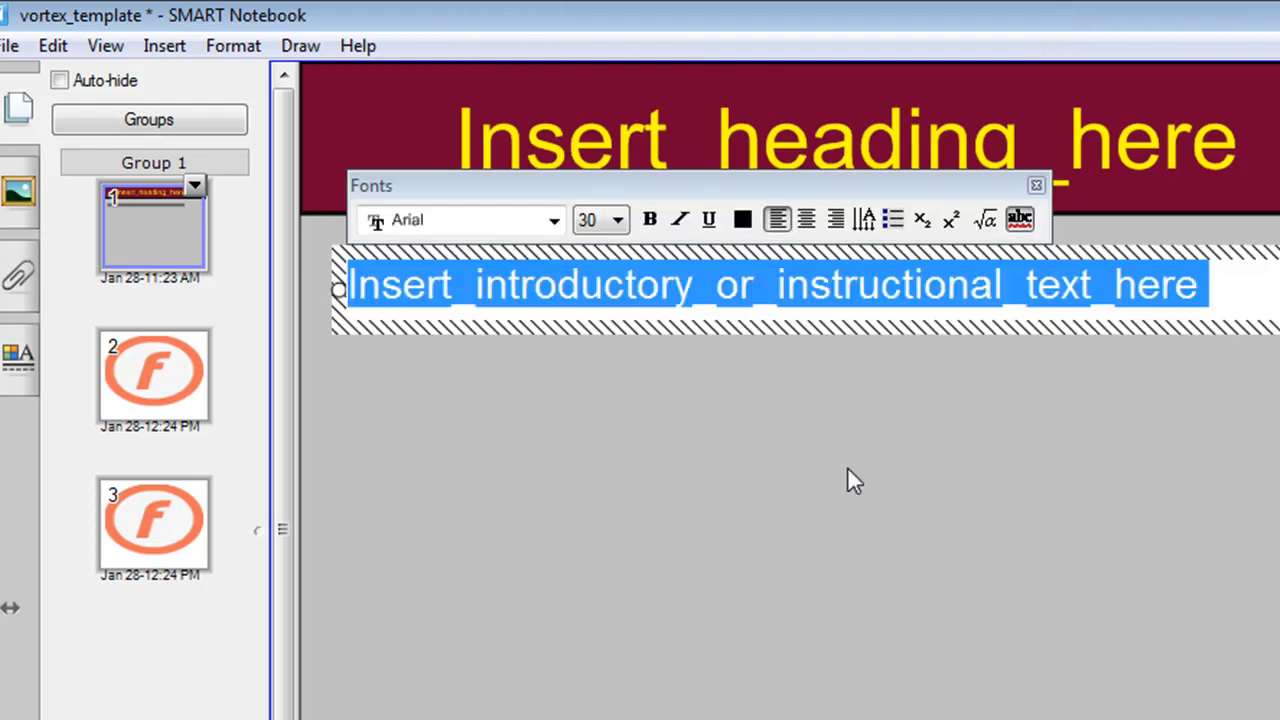
mouse_move(716, 336)
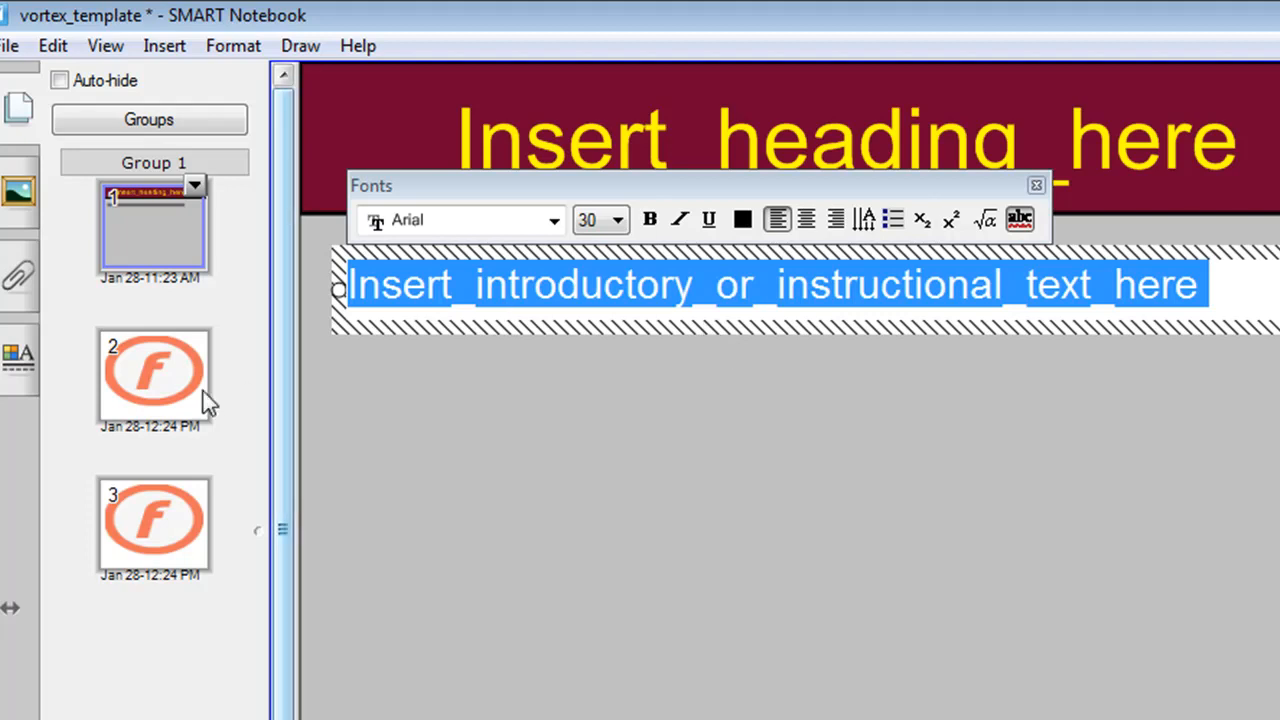
left_click(152, 376)
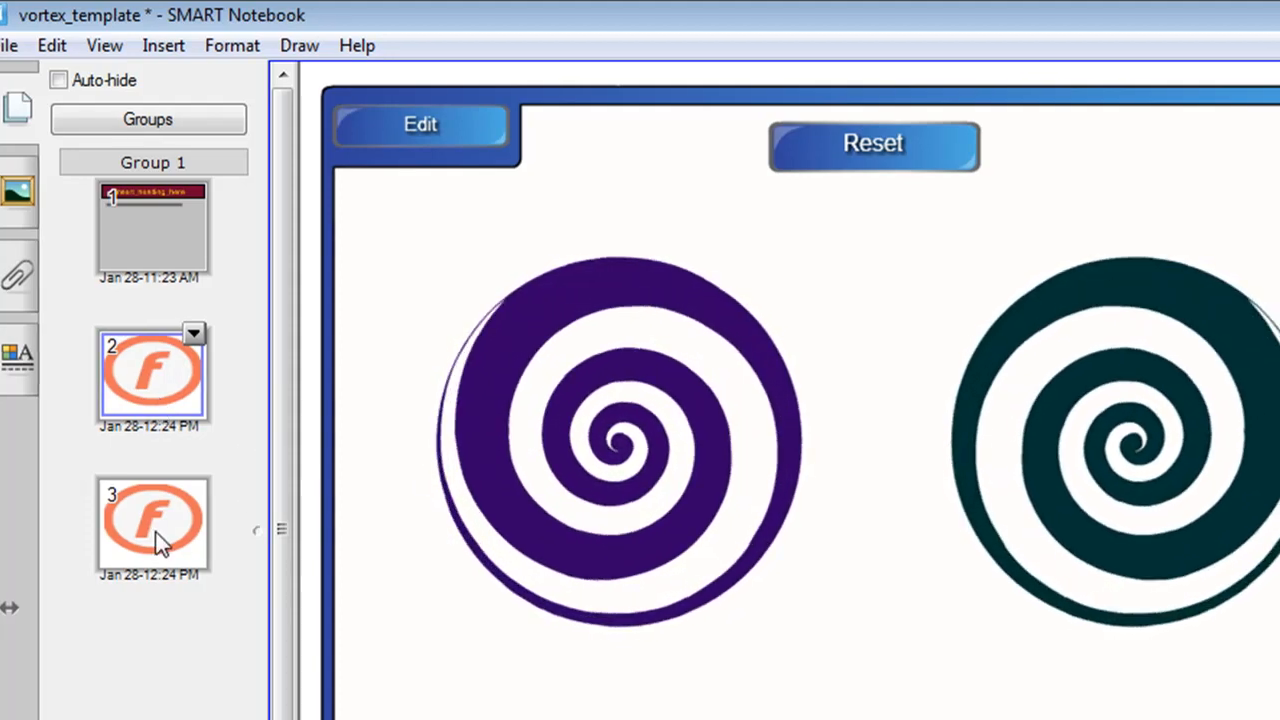
On the example page, drop Venus and Mars into the Terrestrial planets vortex.
left_click(152, 524)
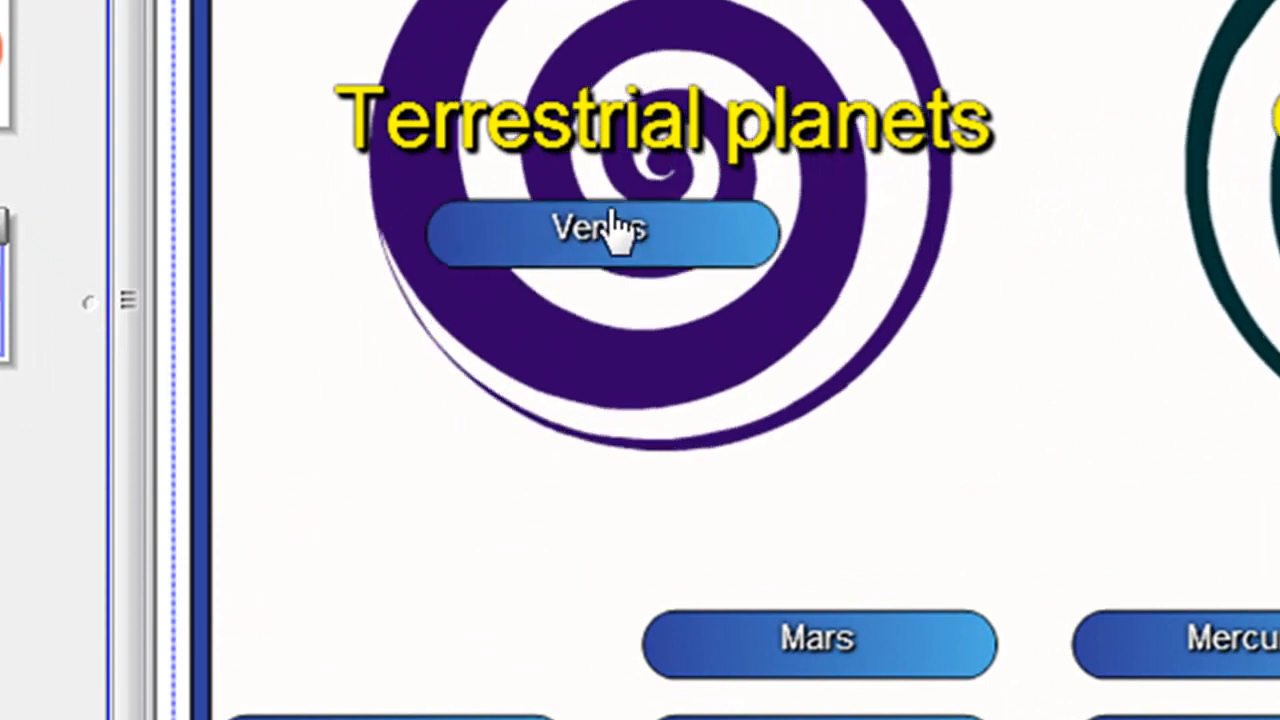
left_click(600, 232)
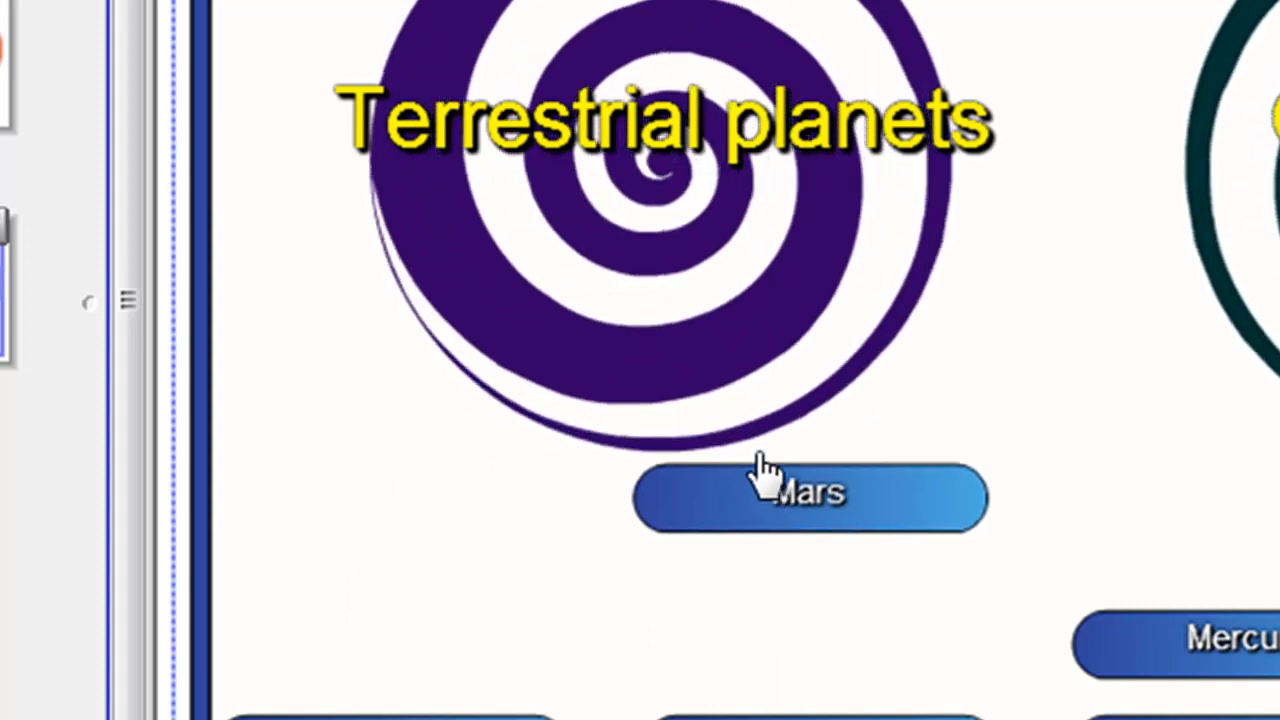
left_click(808, 496)
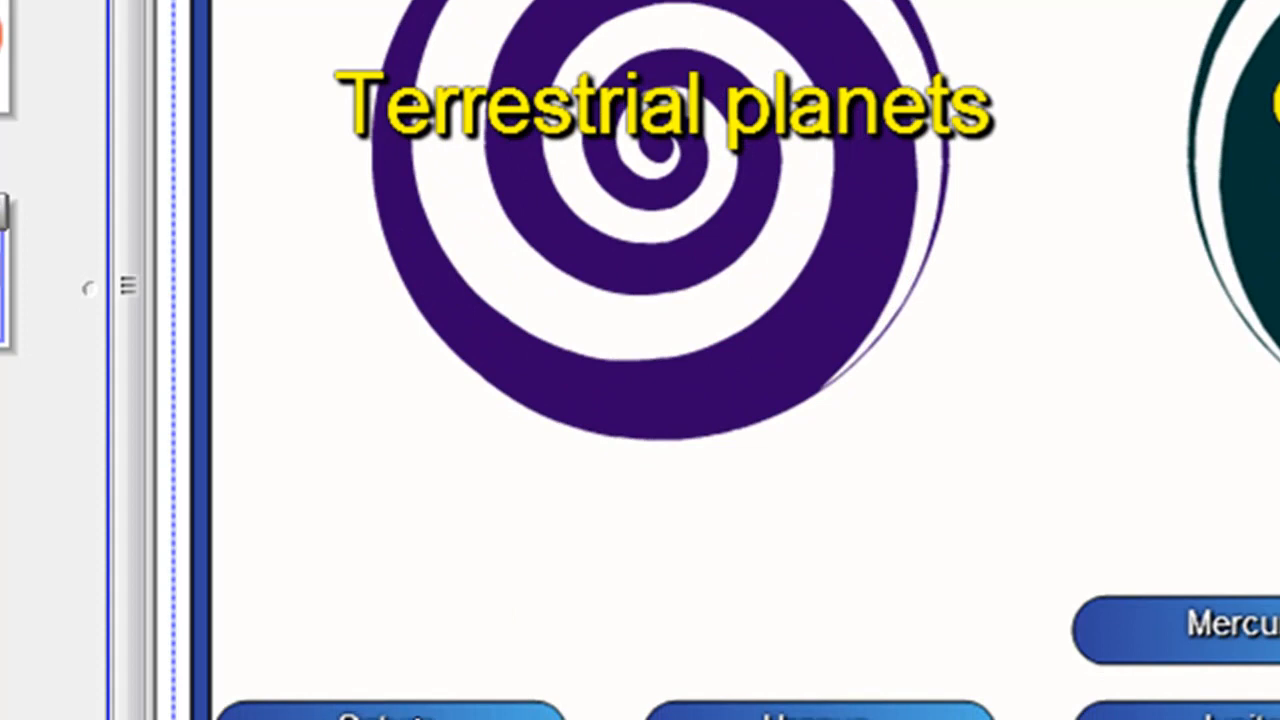
scroll("down", 3)
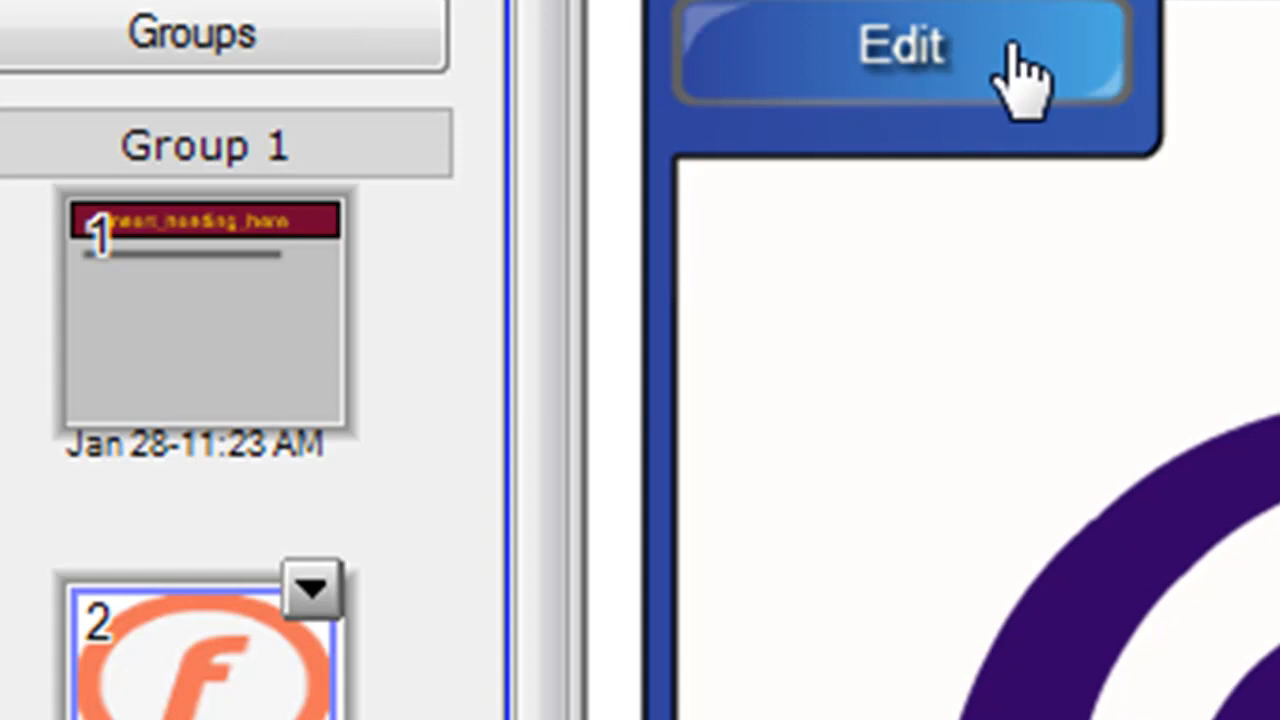
In the activity settings, name vortex 1 'Terrestrial planets' and vortex 2 'Gas Giants'.
left_click(900, 50)
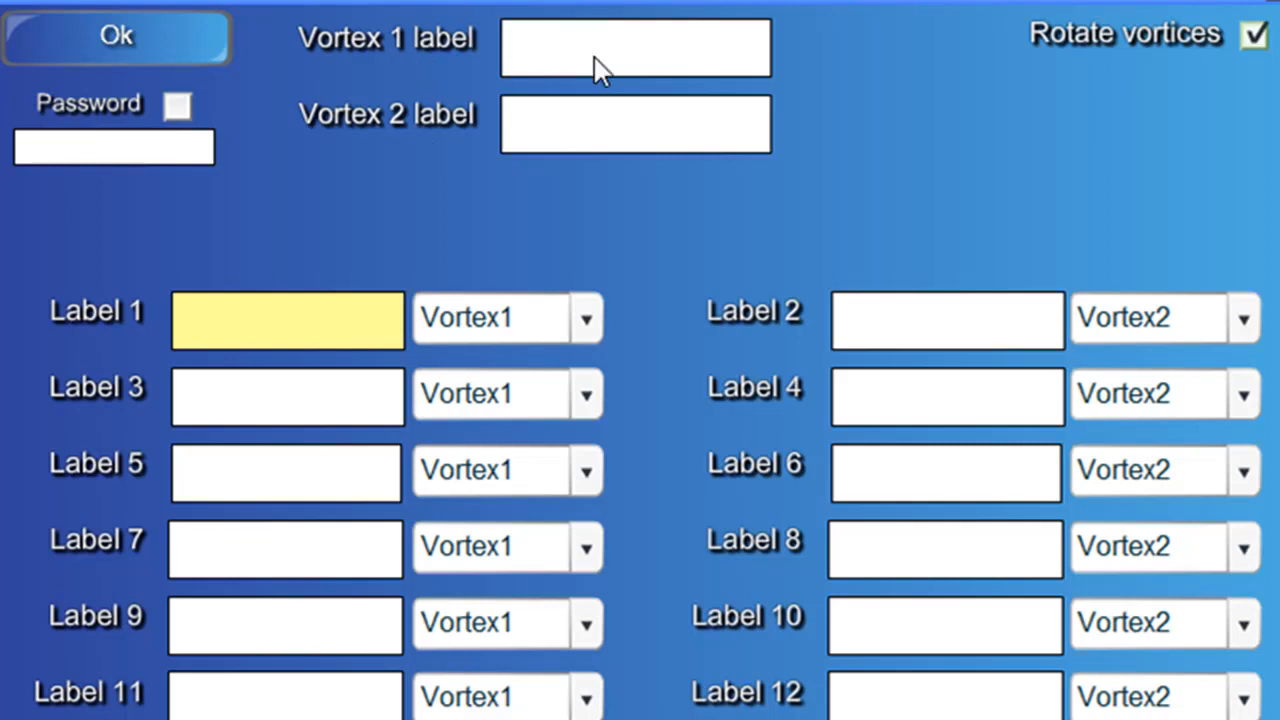
left_click(636, 48)
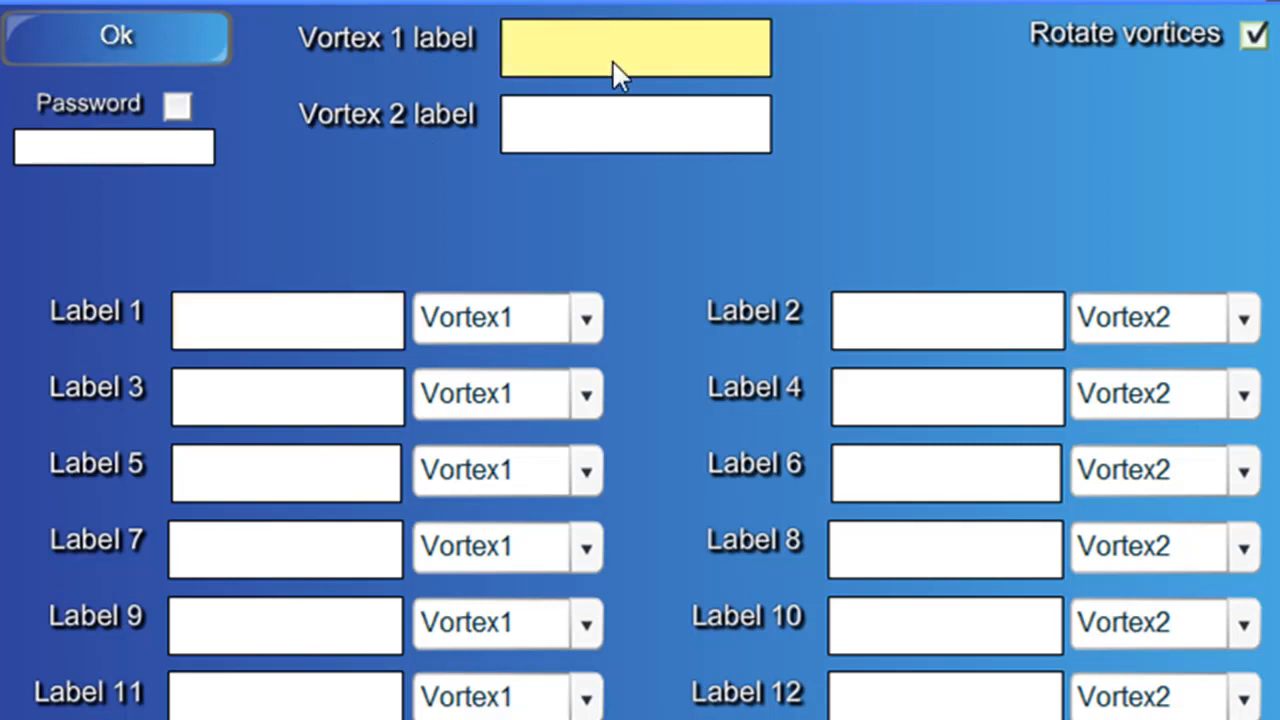
mouse_move(636, 64)
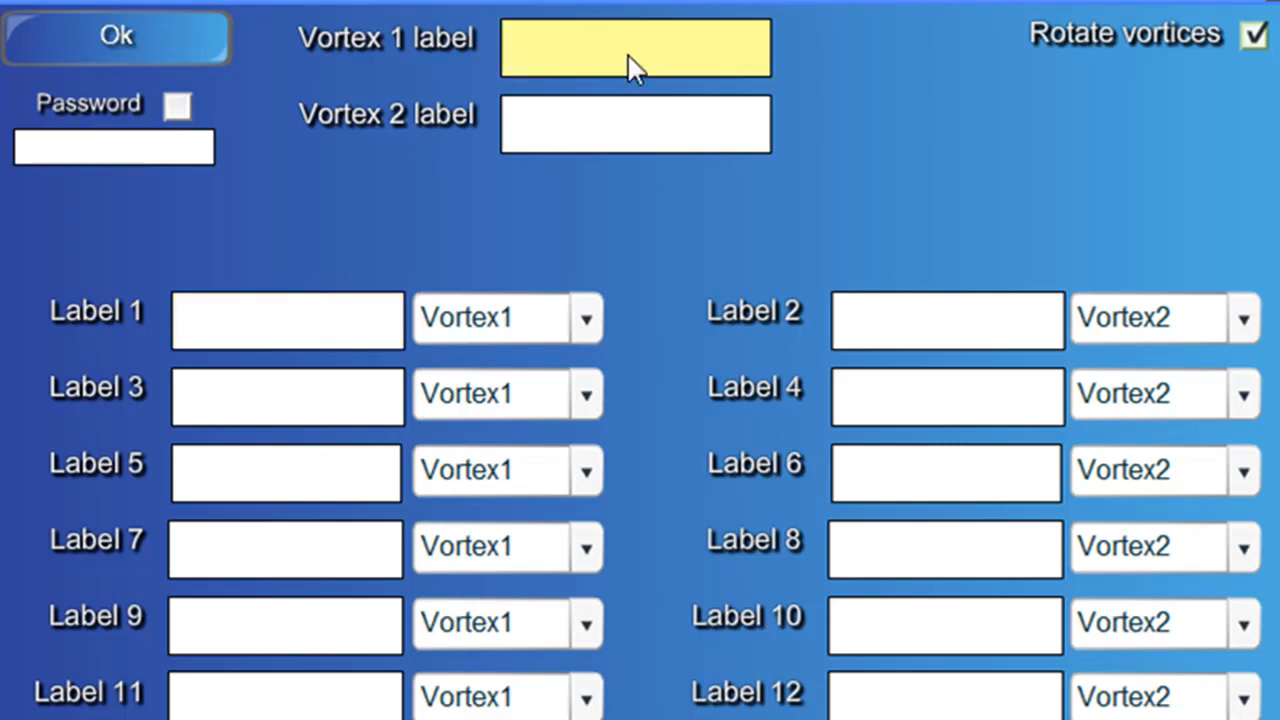
type("T")
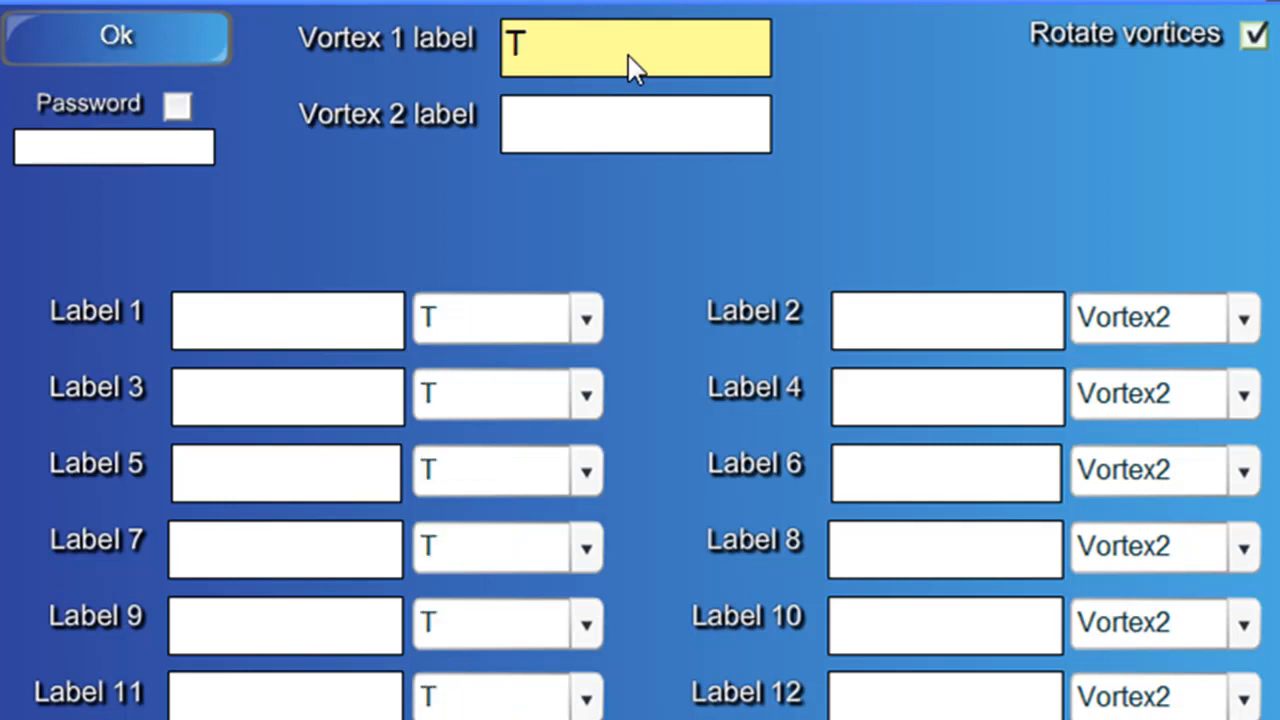
type("errestrial")
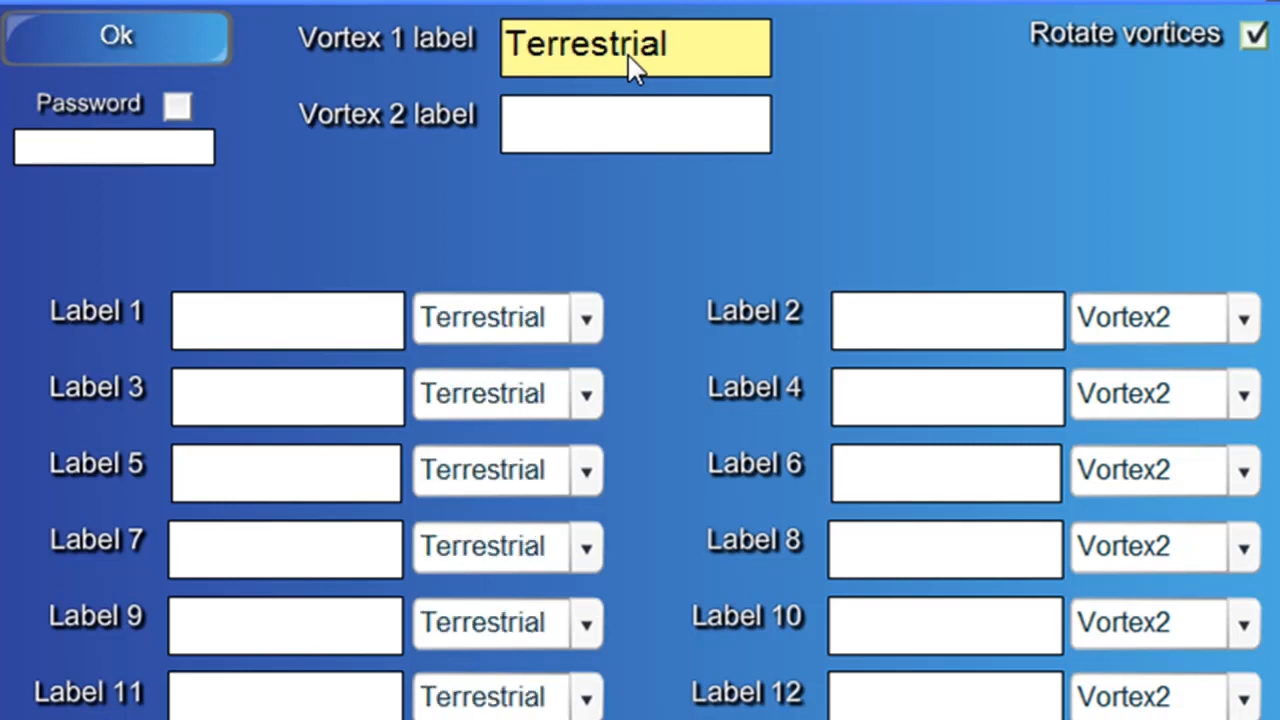
type("planets")
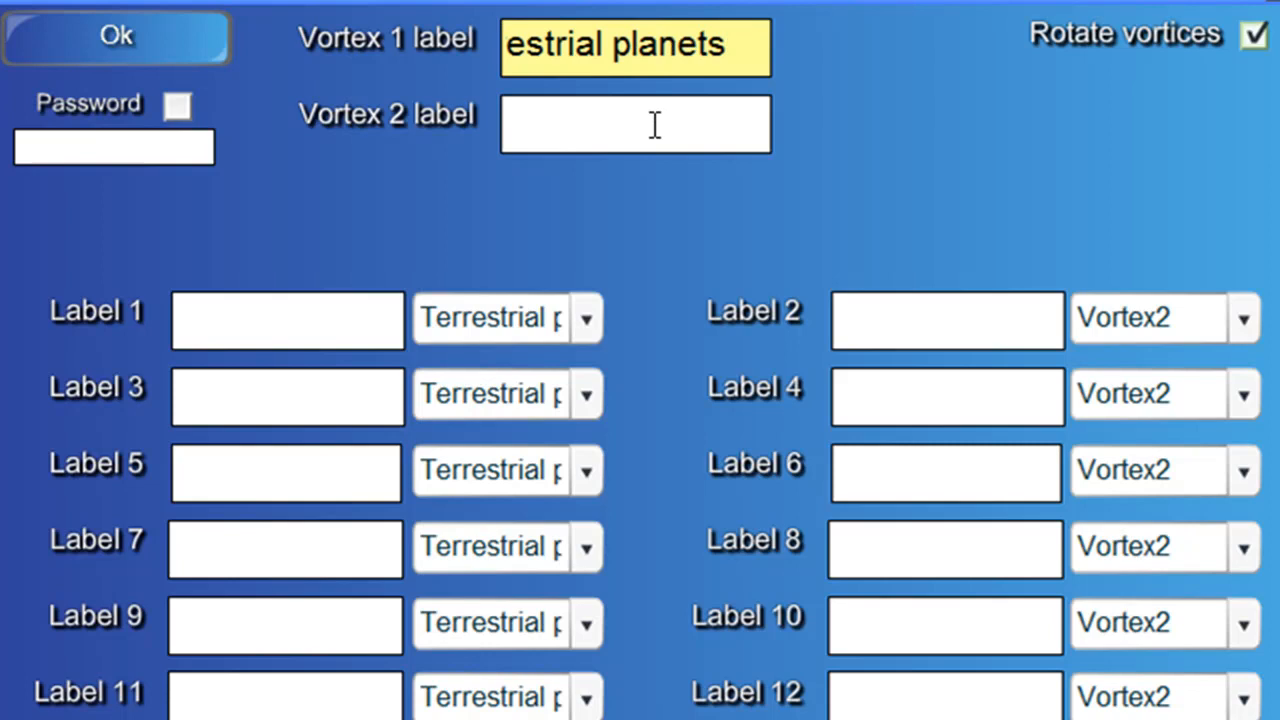
type("Gas Gi")
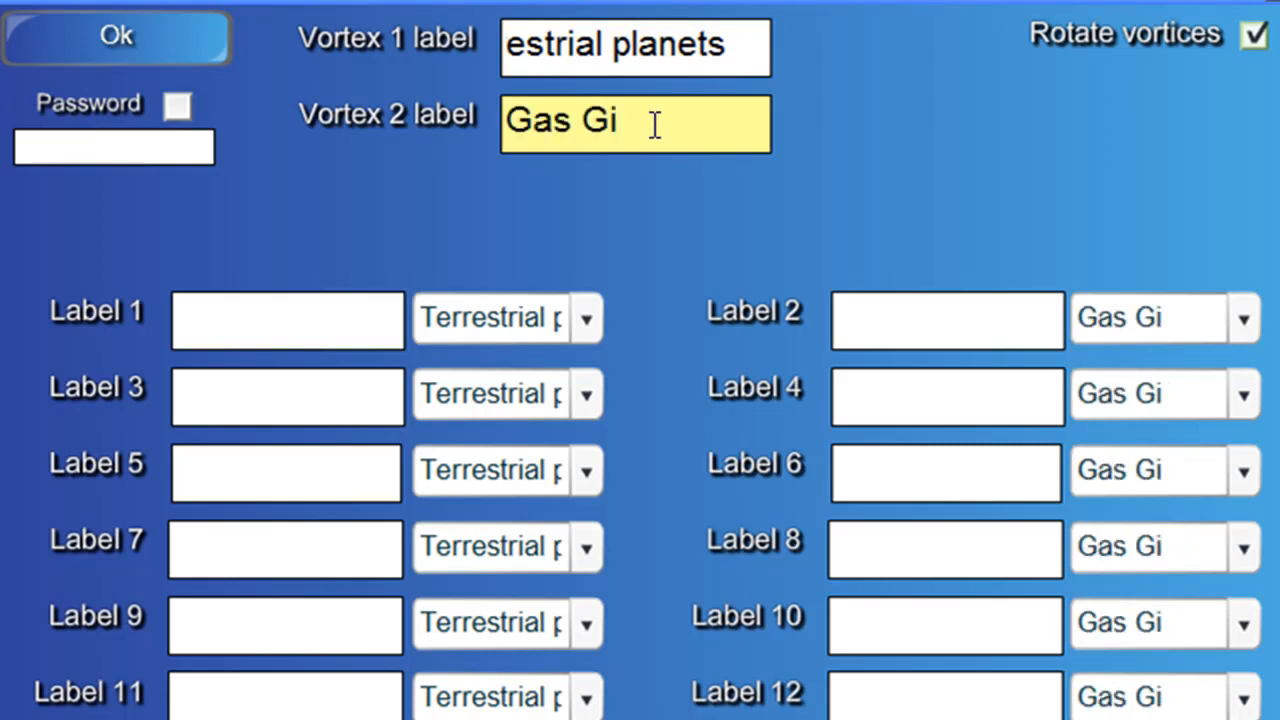
type("ants")
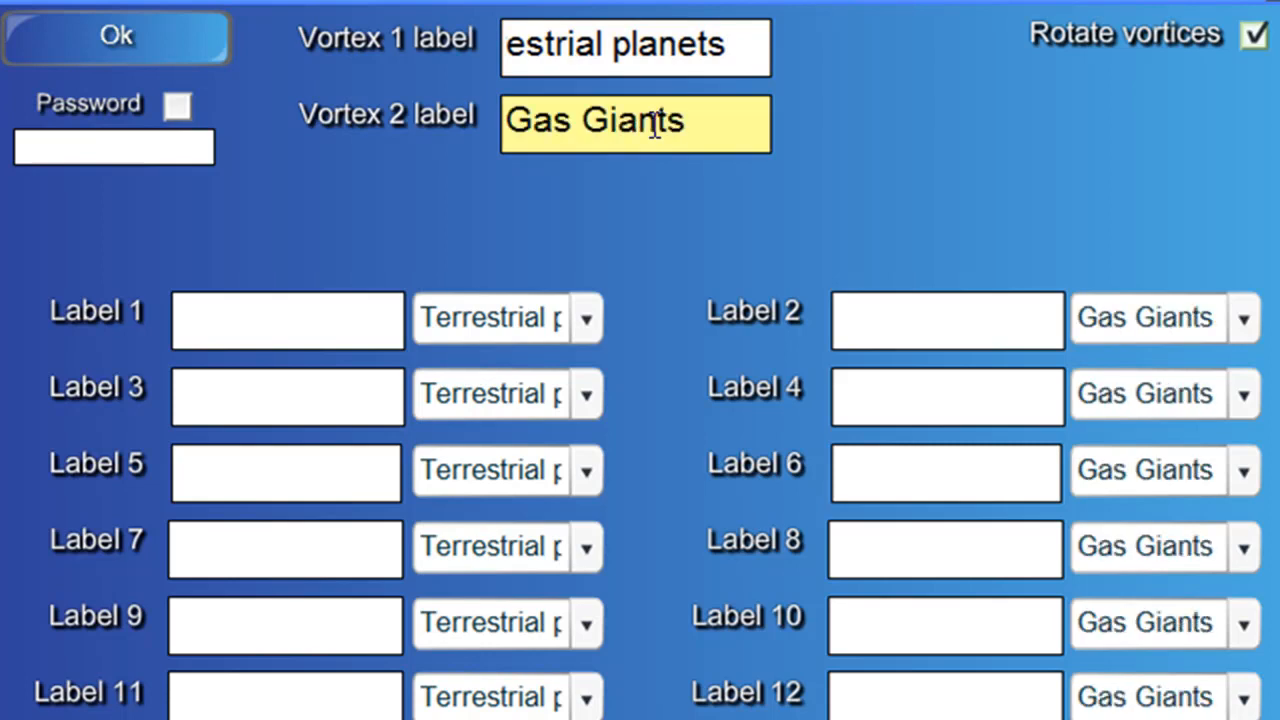
mouse_move(396, 270)
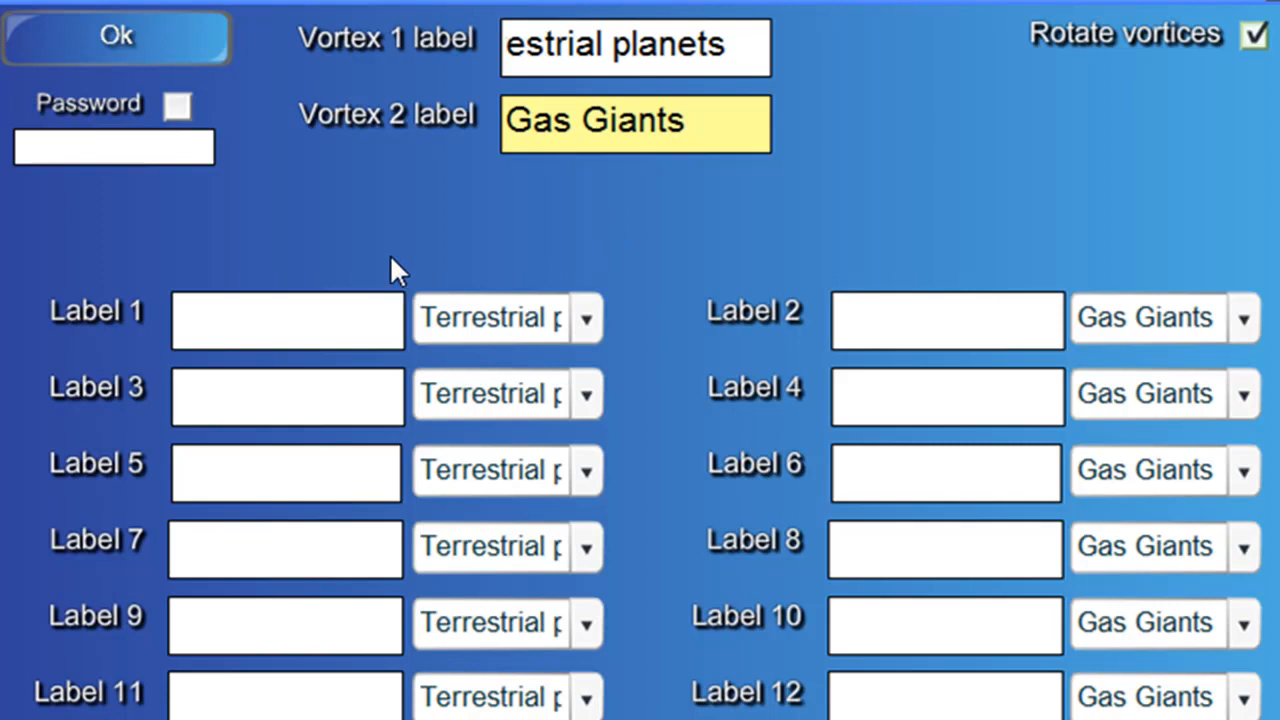
mouse_move(808, 558)
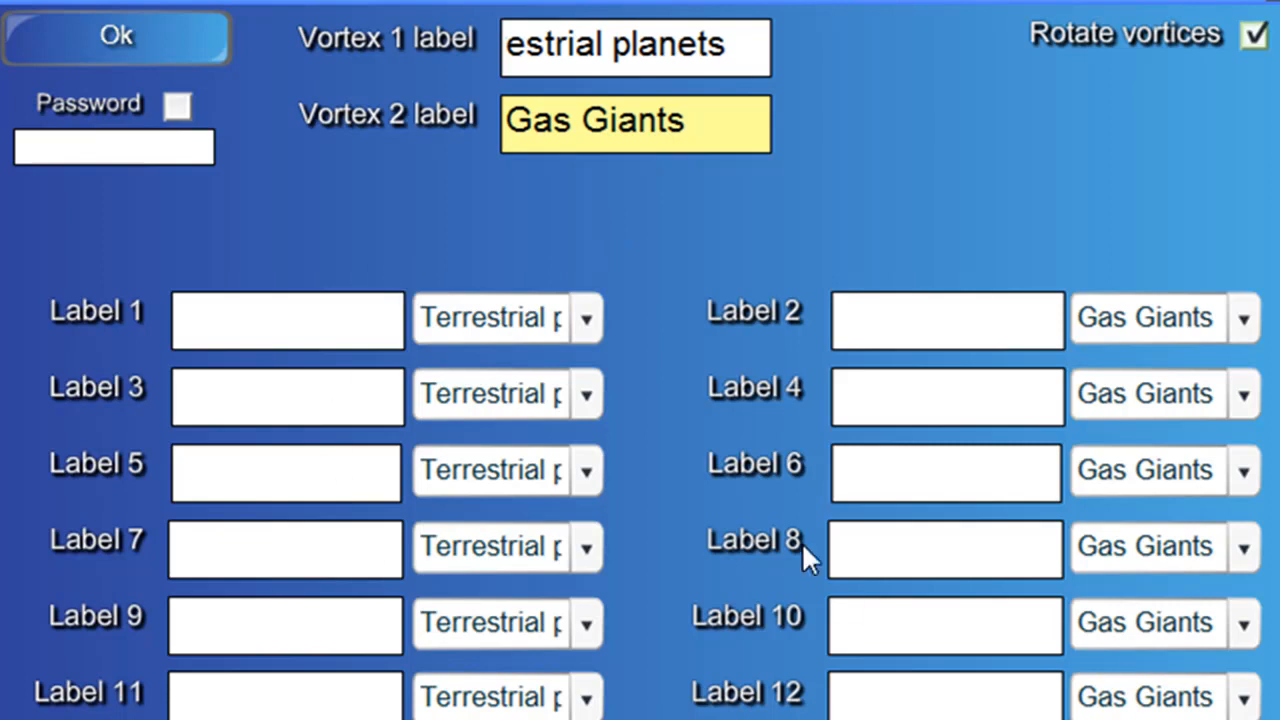
mouse_move(320, 290)
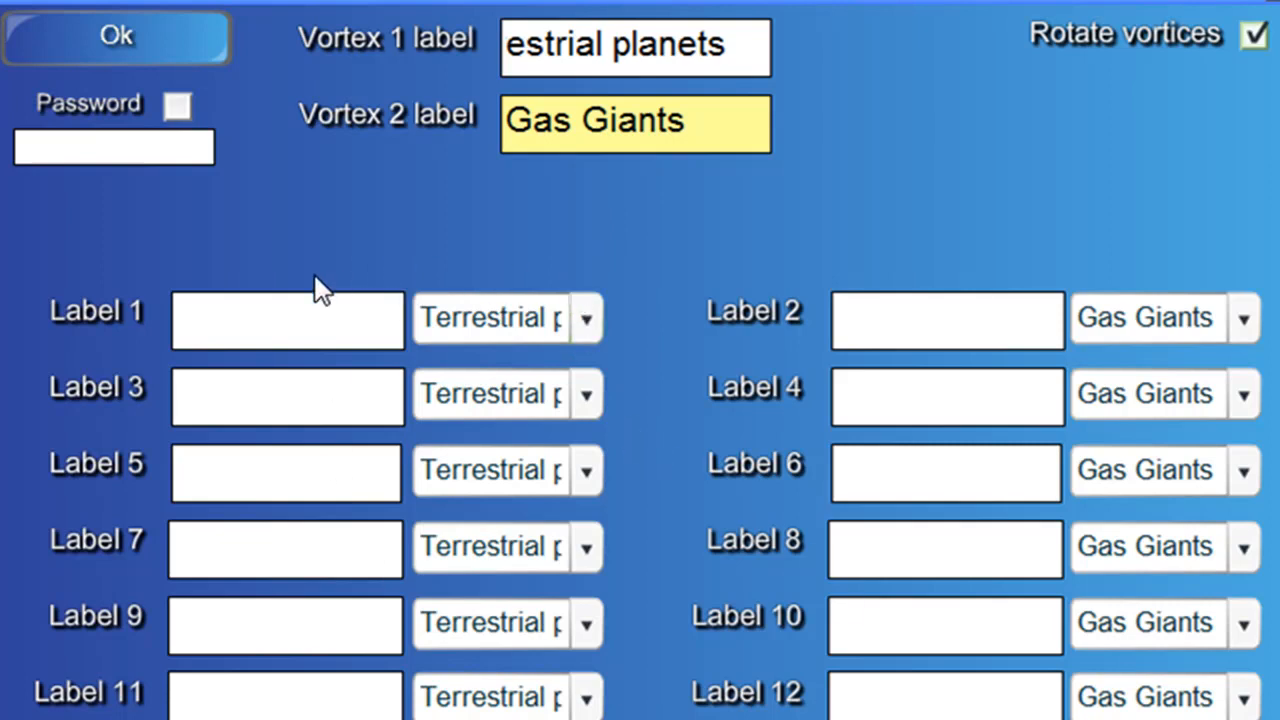
Enter planet labels Mercury, Venus and Neptune in the label boxes with their default vortex choices.
left_click(288, 320)
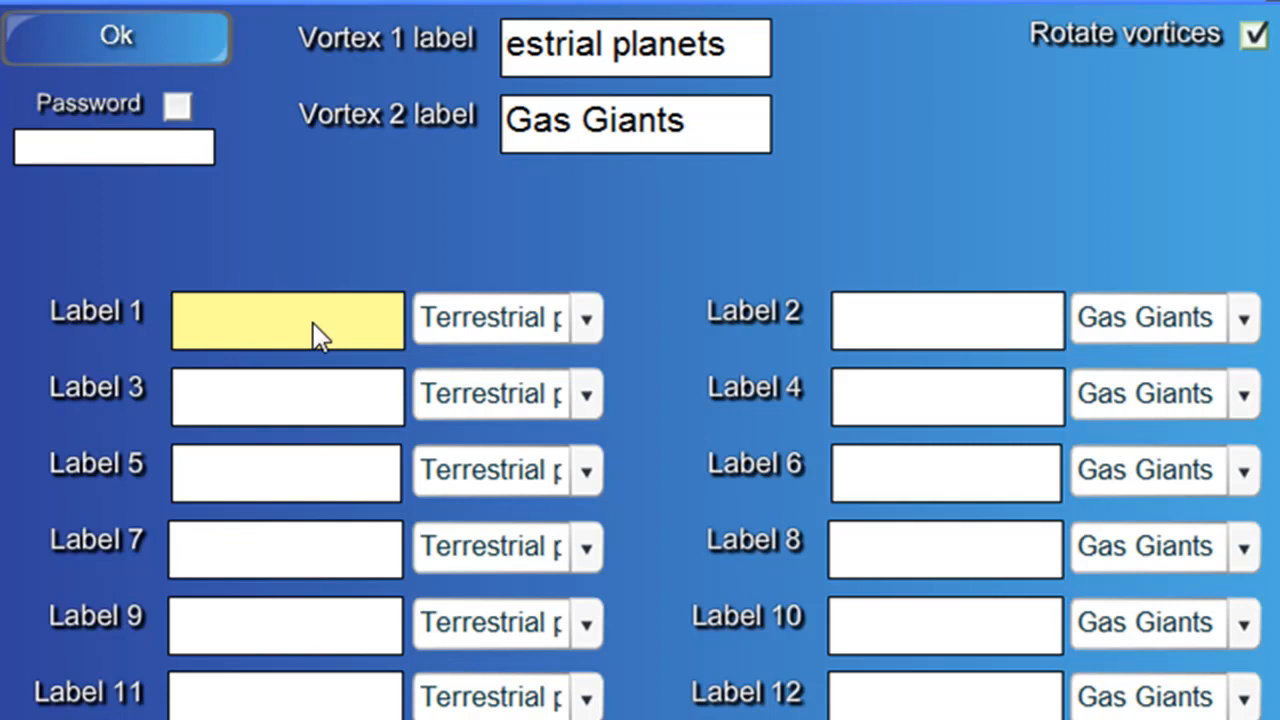
type("Mercury")
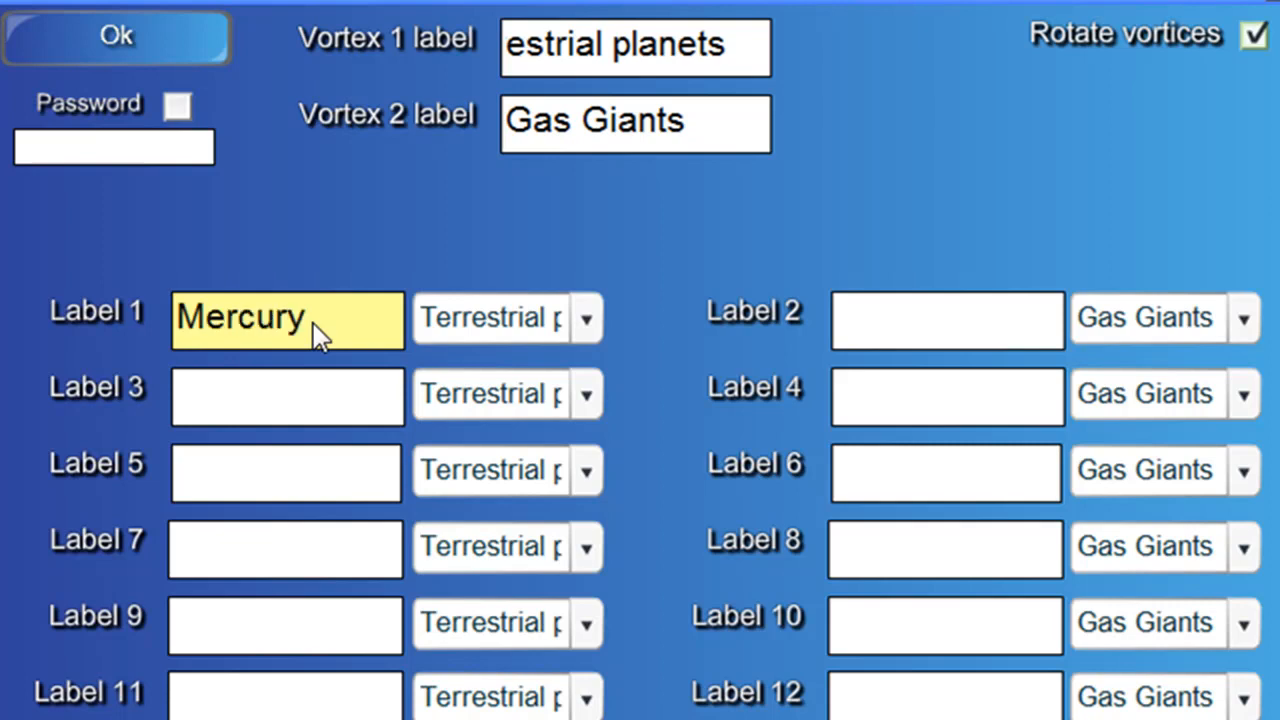
mouse_move(584, 318)
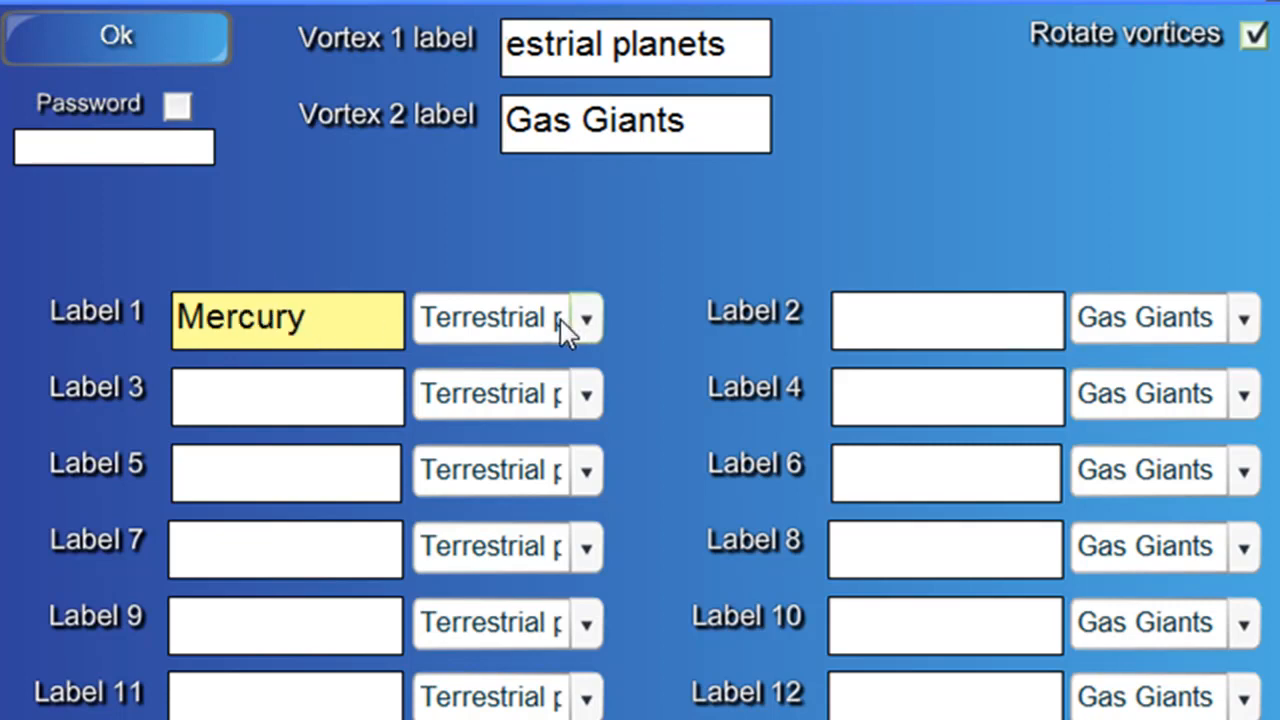
mouse_move(936, 336)
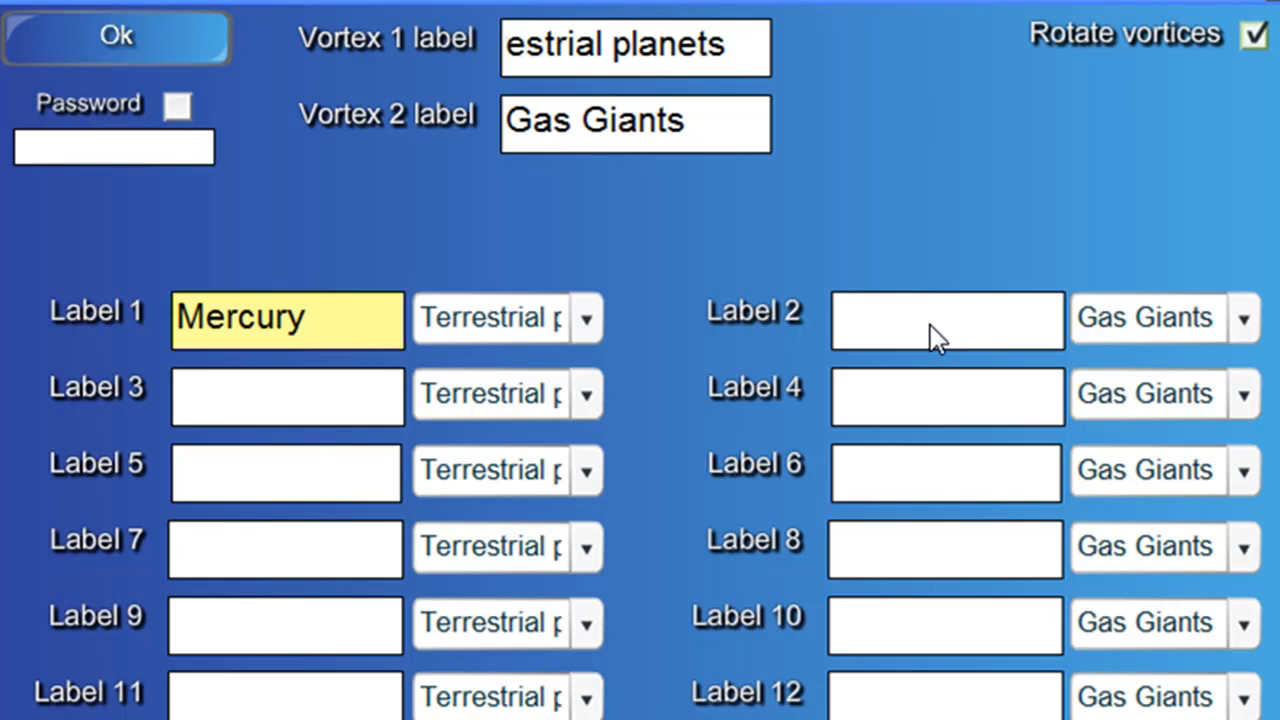
left_click(946, 320)
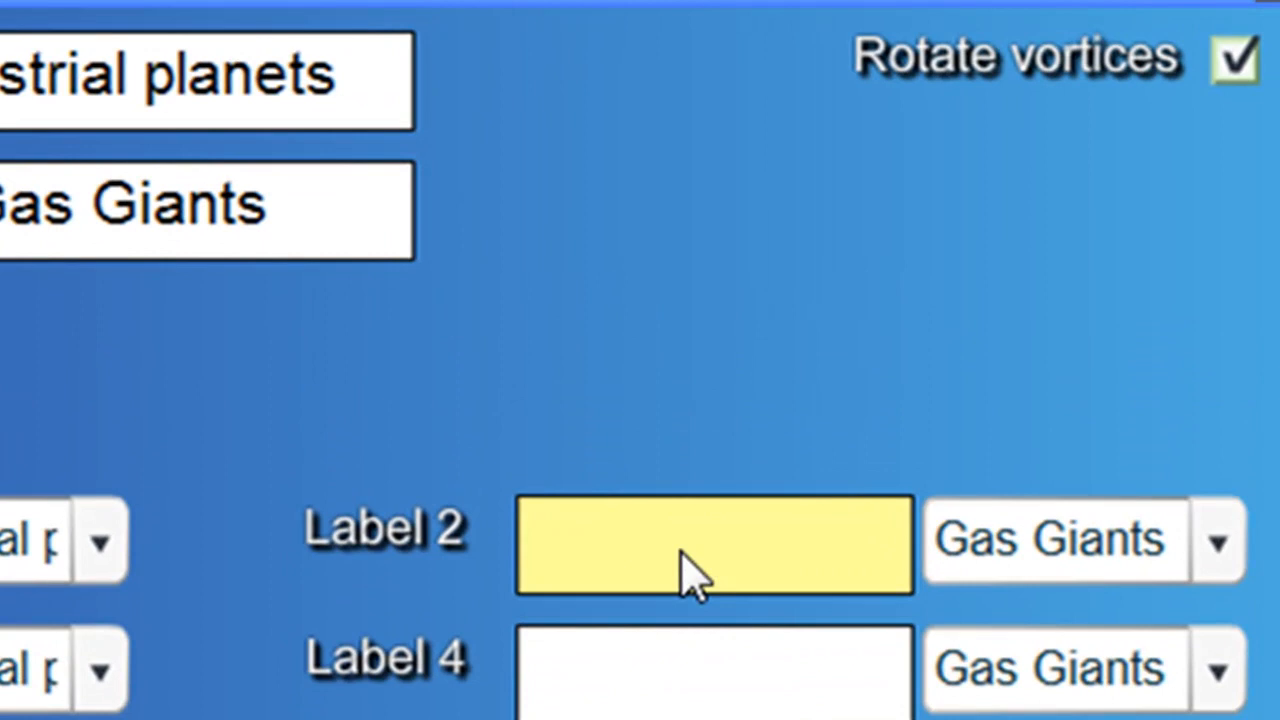
type("Ne")
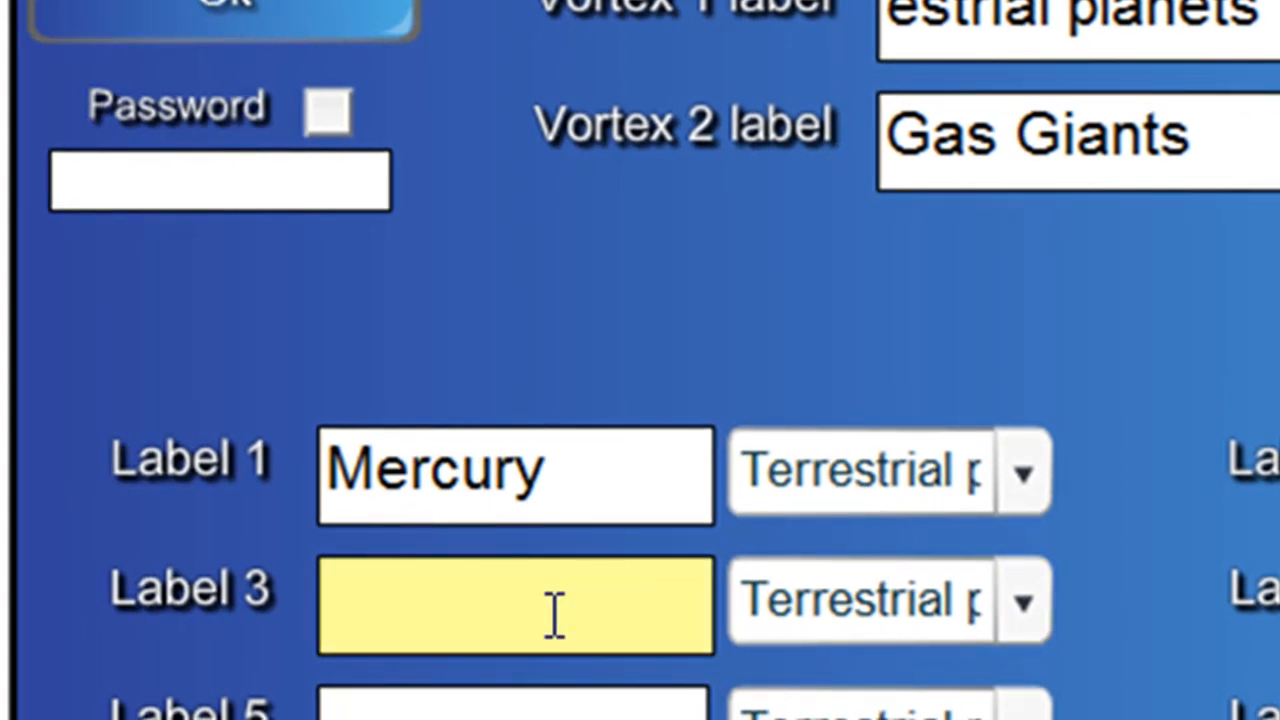
type("Venus")
type("Saturn")
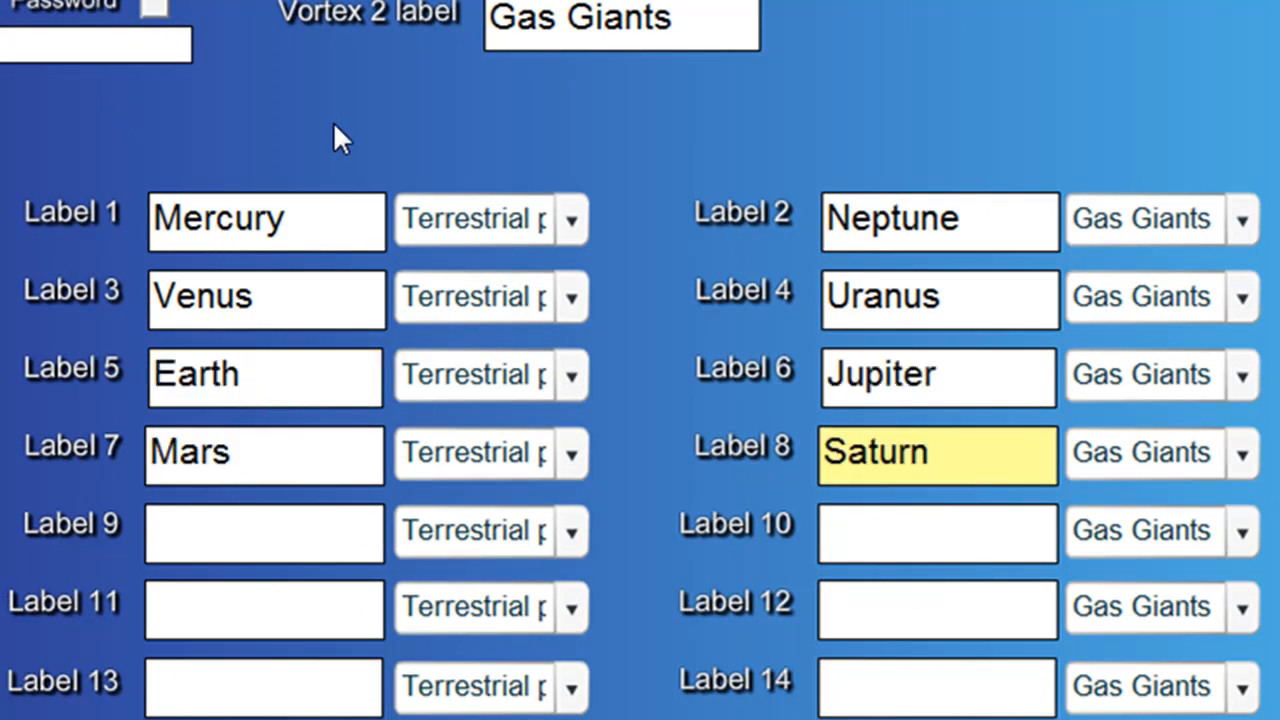
mouse_move(592, 94)
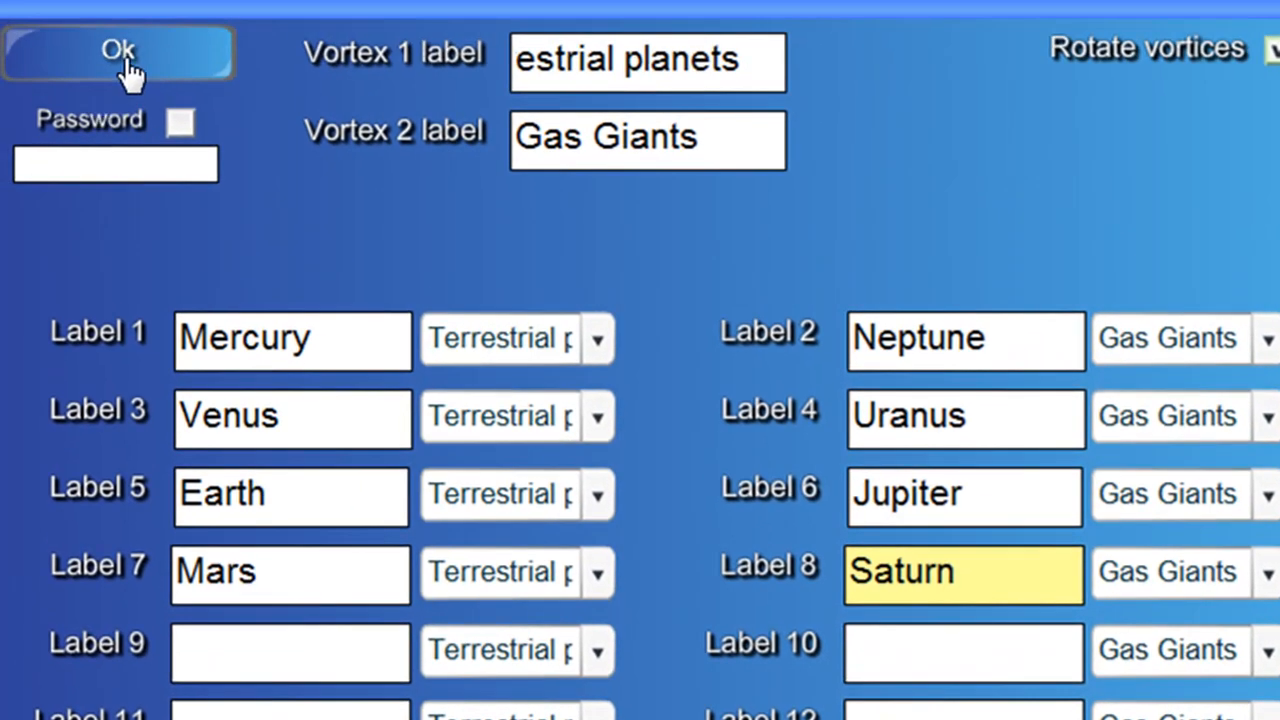
left_click(116, 52)
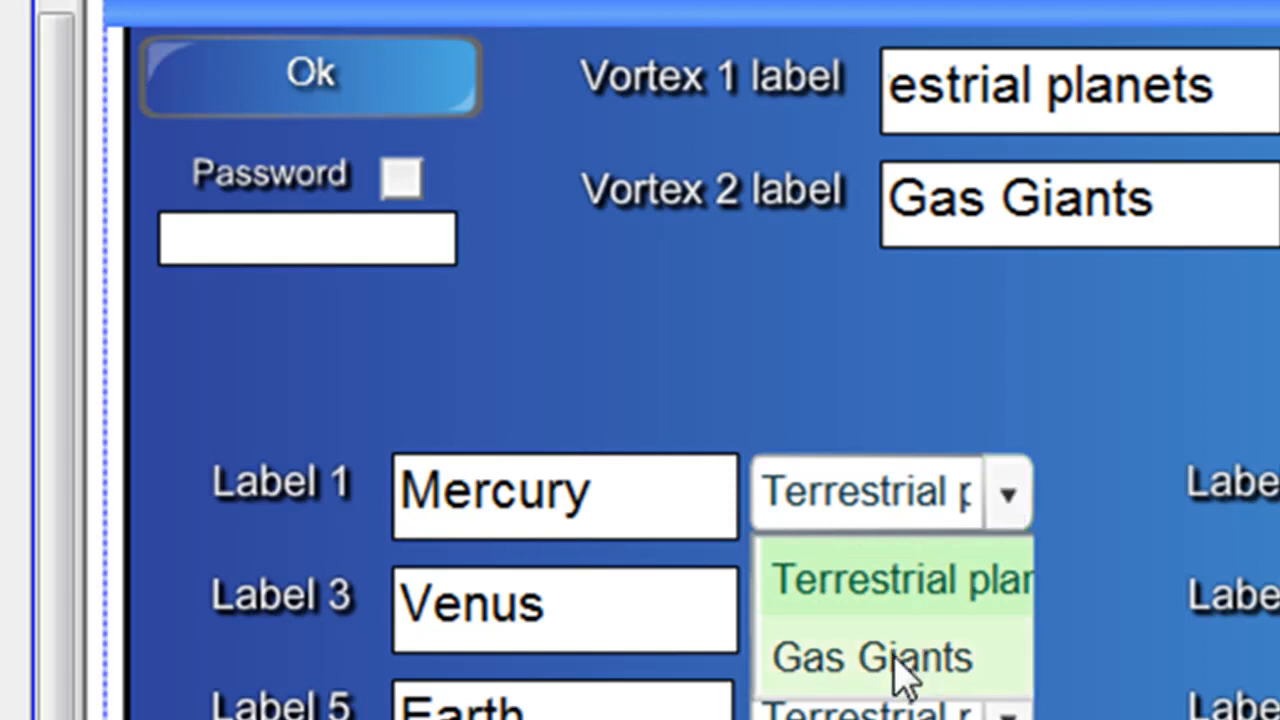
left_click(870, 656)
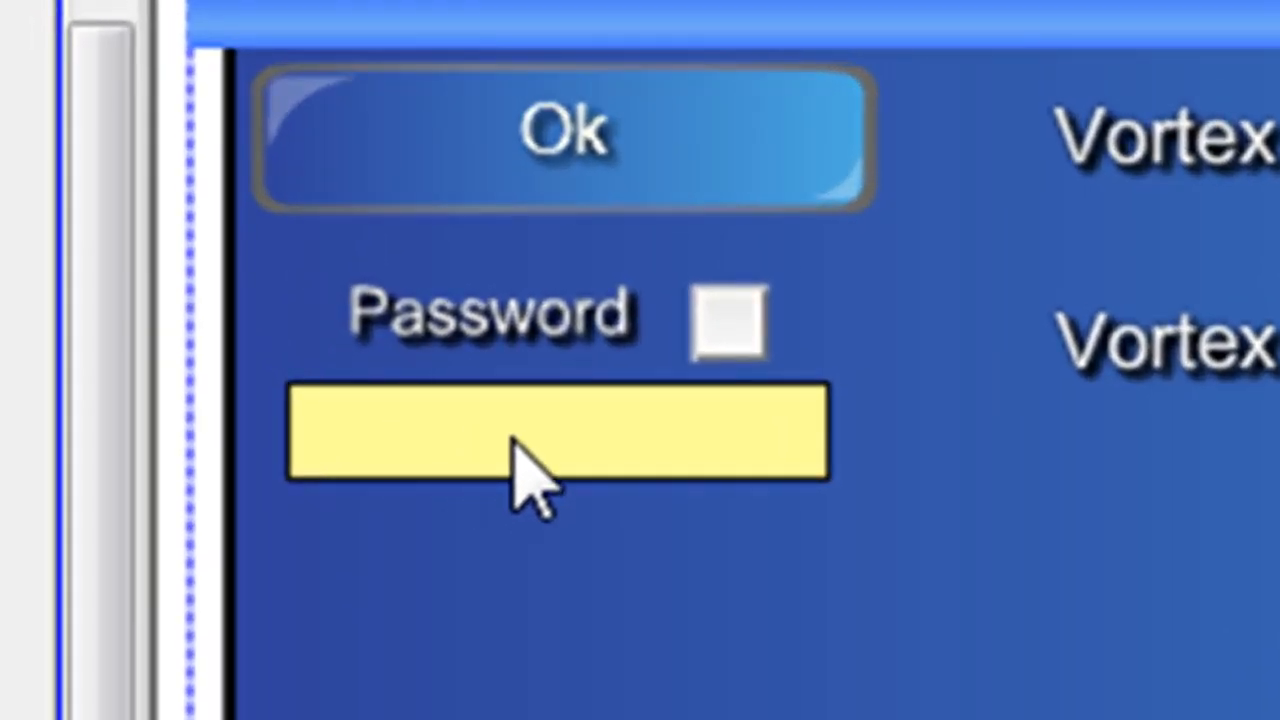
Enter an editing password, enable password protection and confirm with Ok.
type("**")
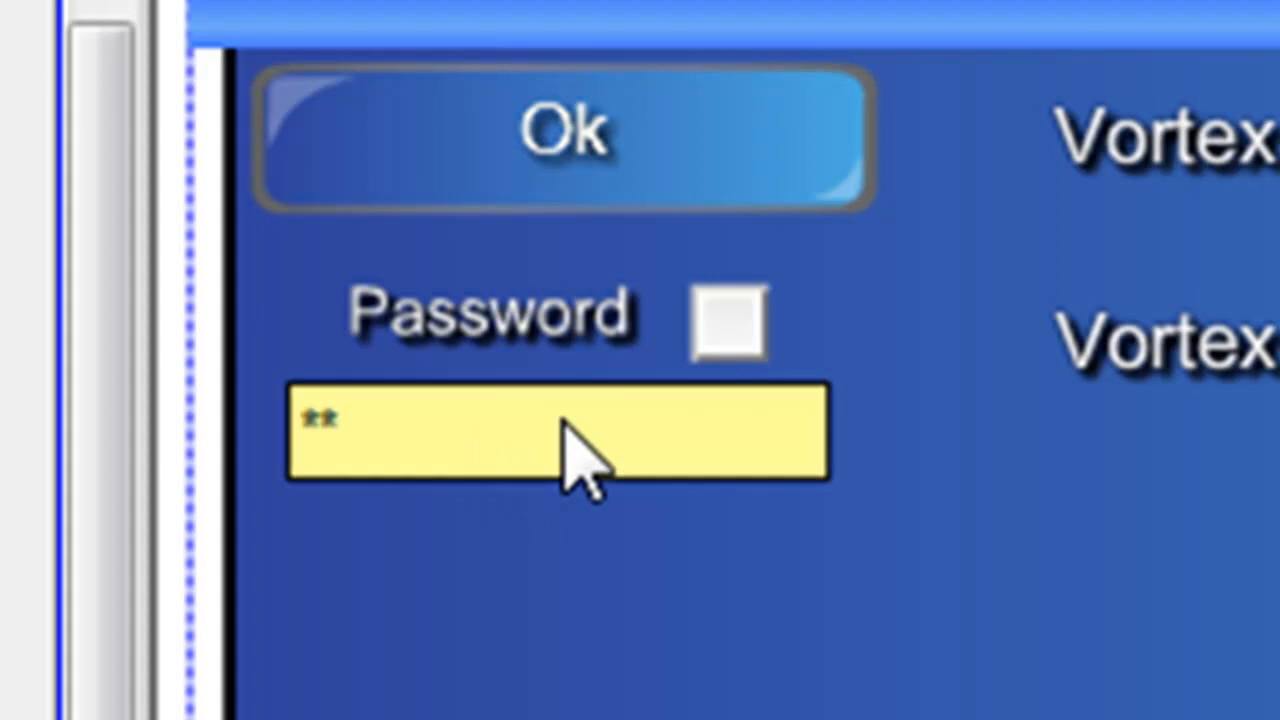
left_click(728, 324)
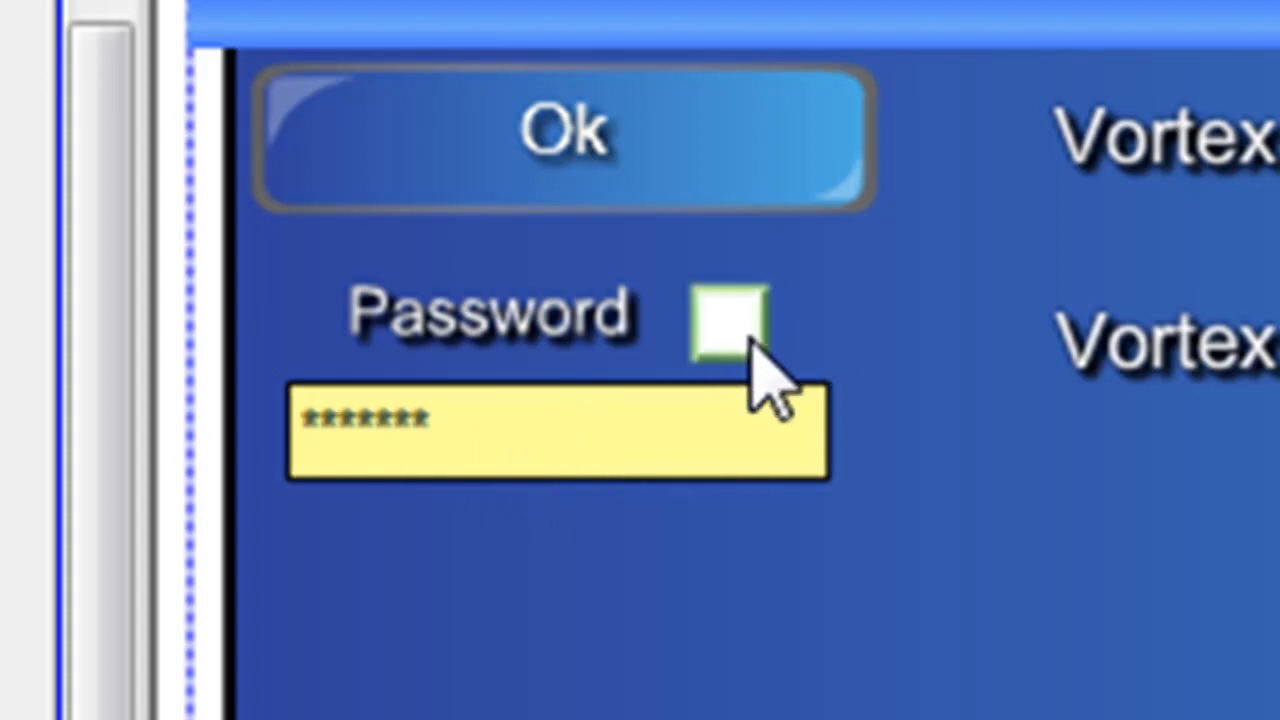
left_click(728, 320)
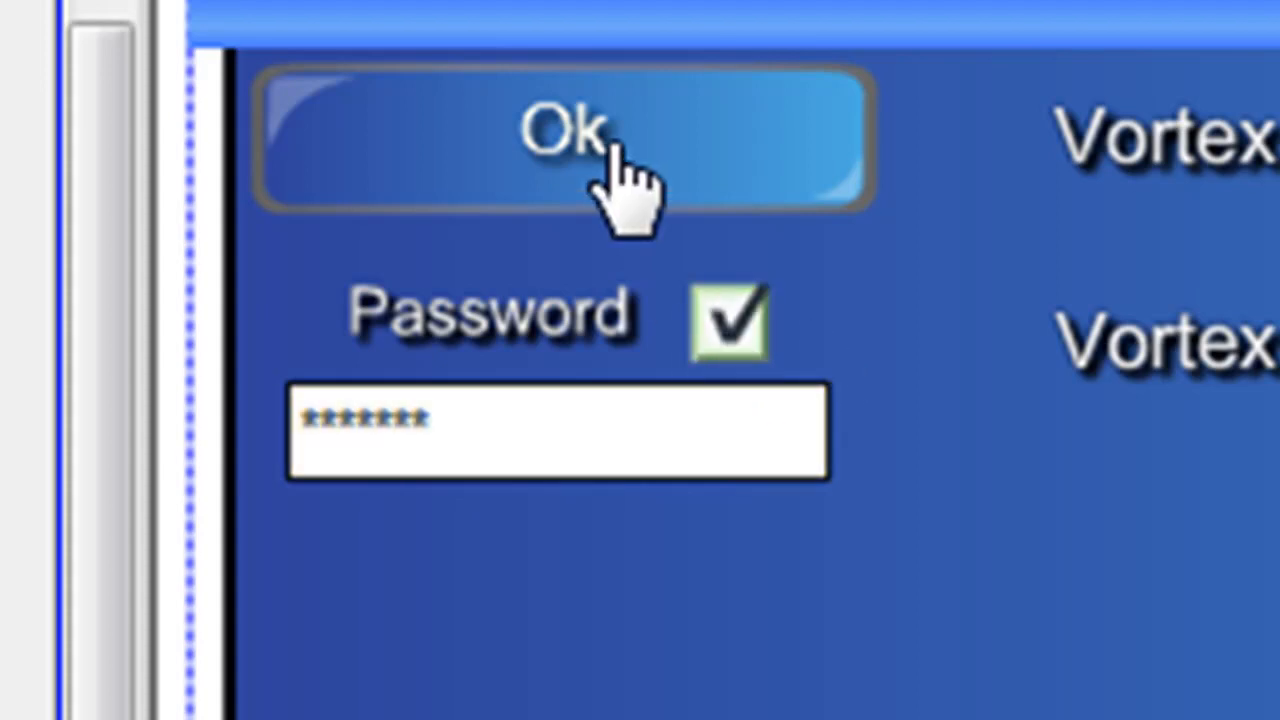
left_click(564, 136)
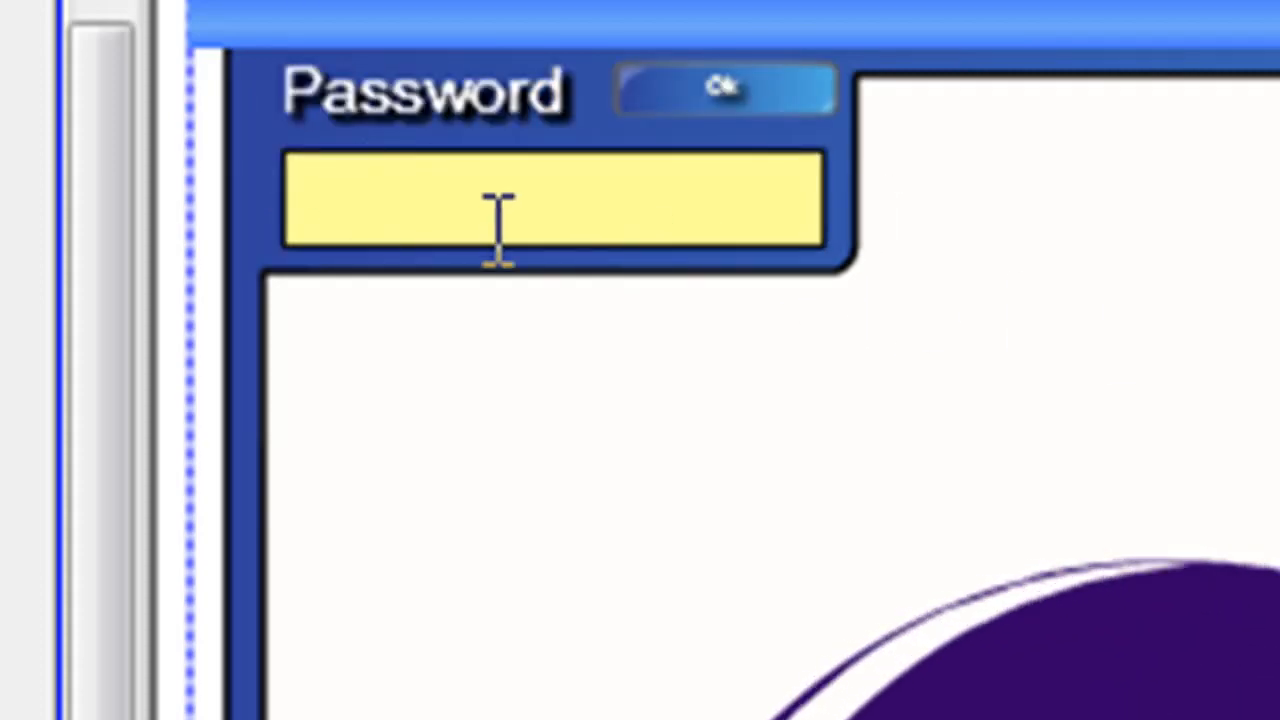